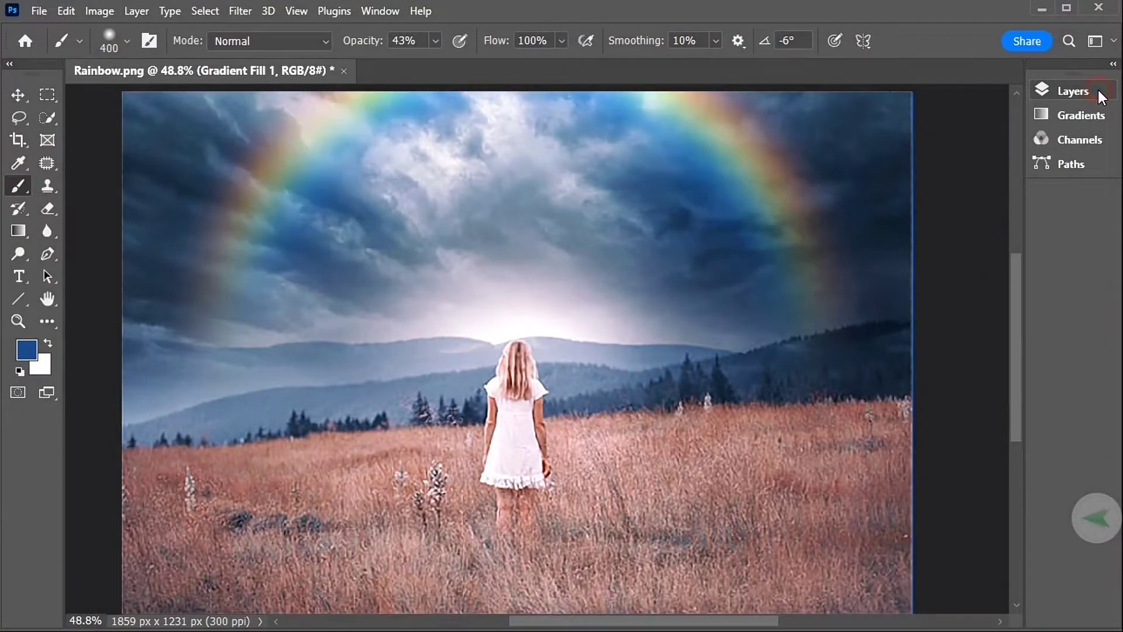
Close the finished rainbow document and open the Rainbow photo from Downloads.
left_click(25, 41)
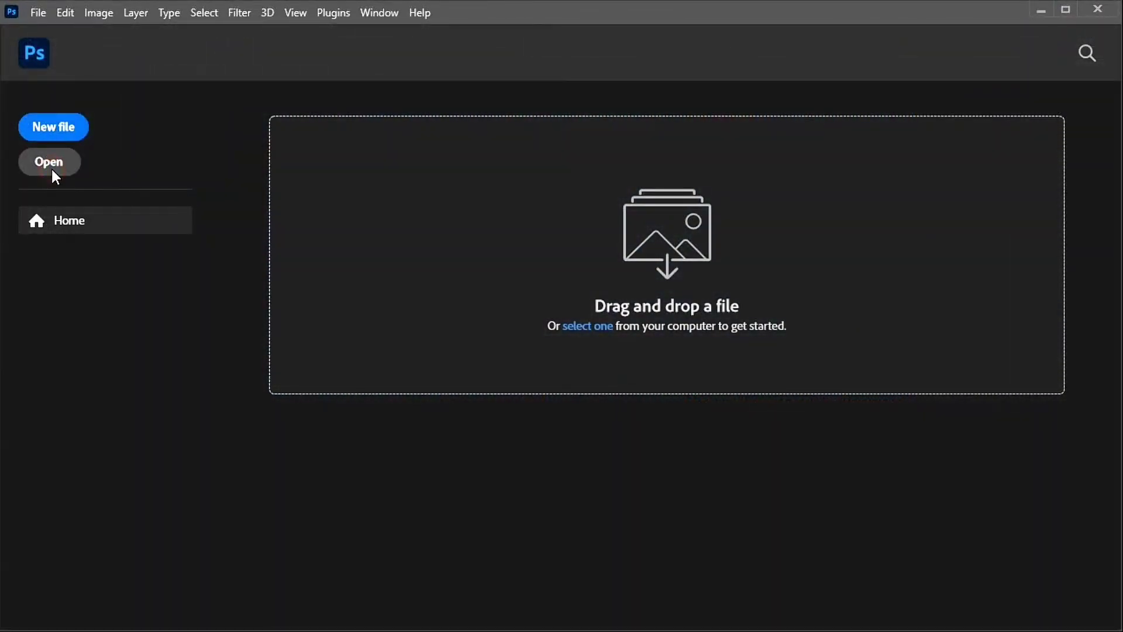
left_click(48, 161)
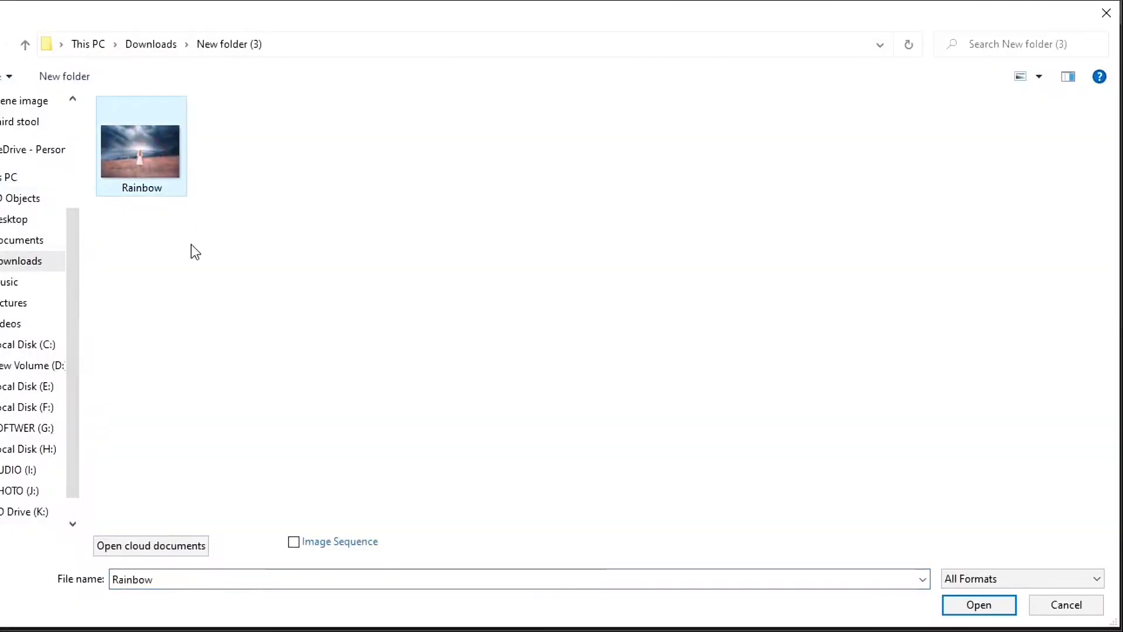
left_click(977, 604)
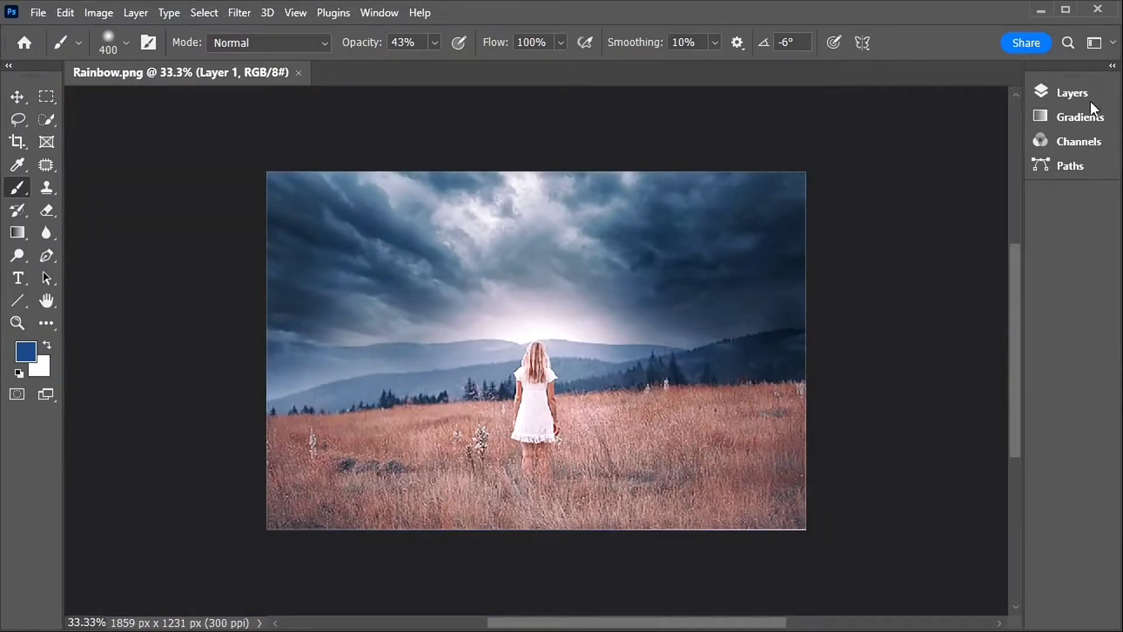
Load Legacy Gradients and add a Transparent Rainbow fill layer from Special Effects.
left_click(1078, 115)
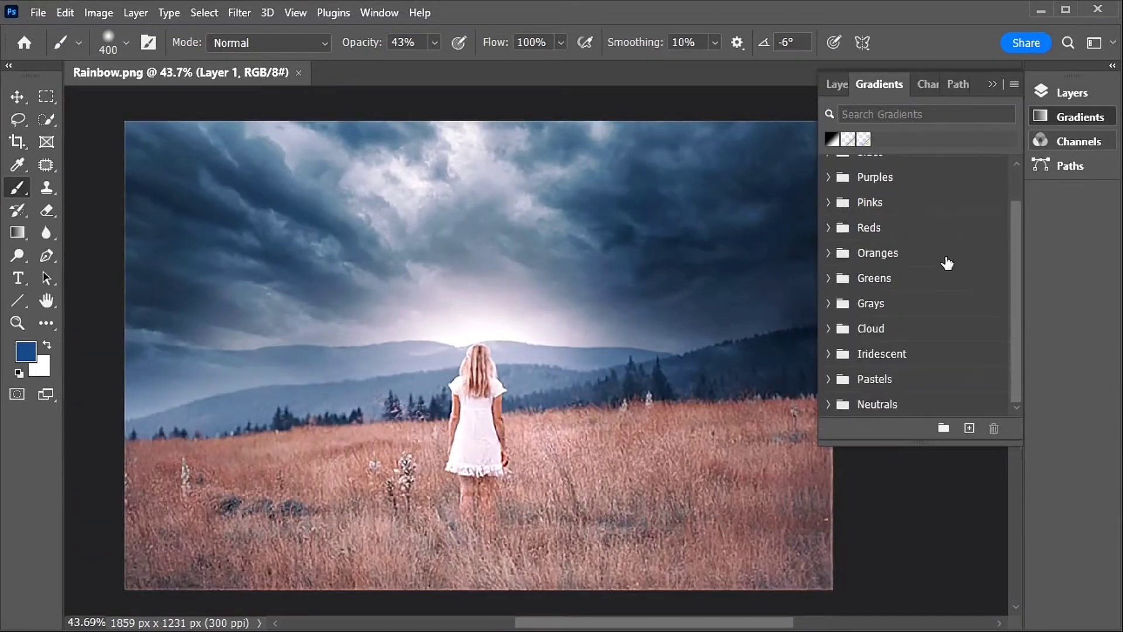
left_click(1013, 84)
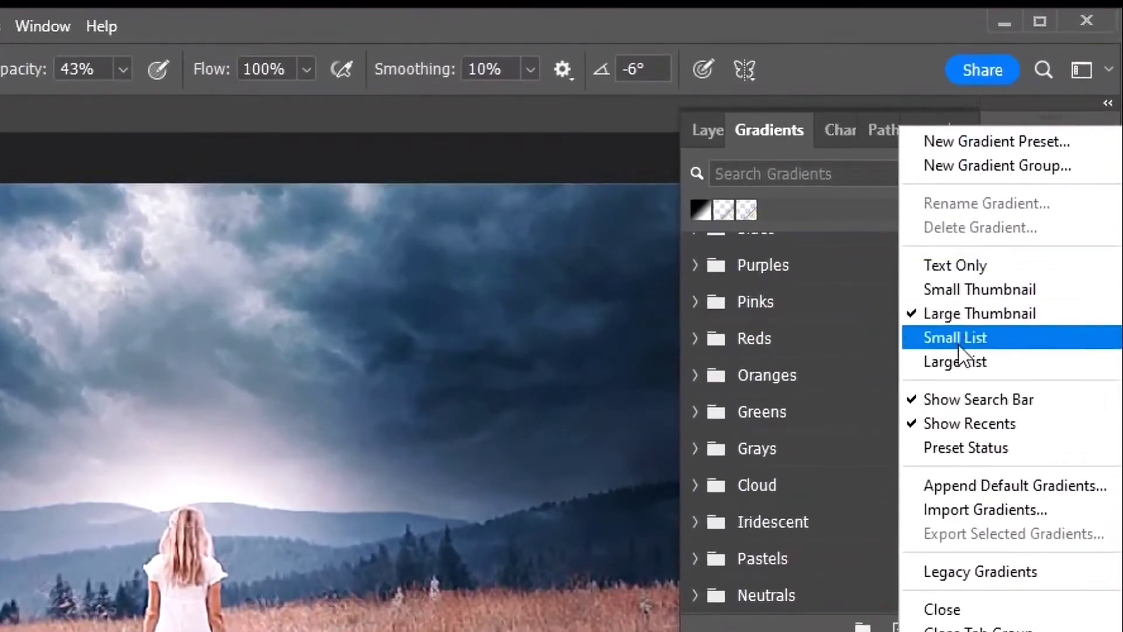
mouse_move(981, 571)
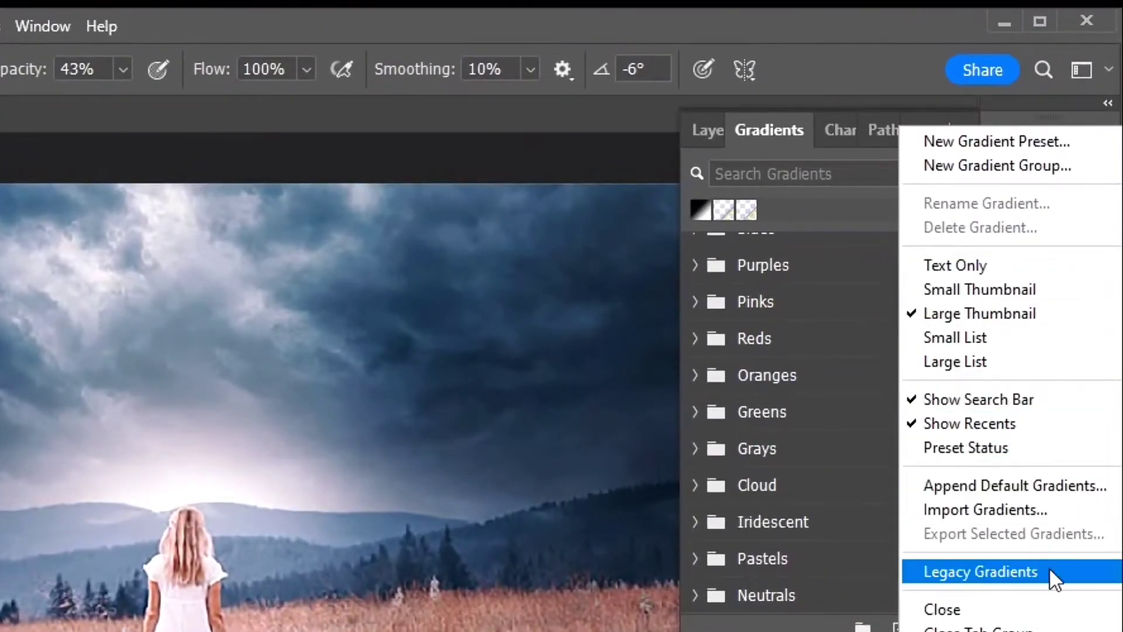
left_click(981, 572)
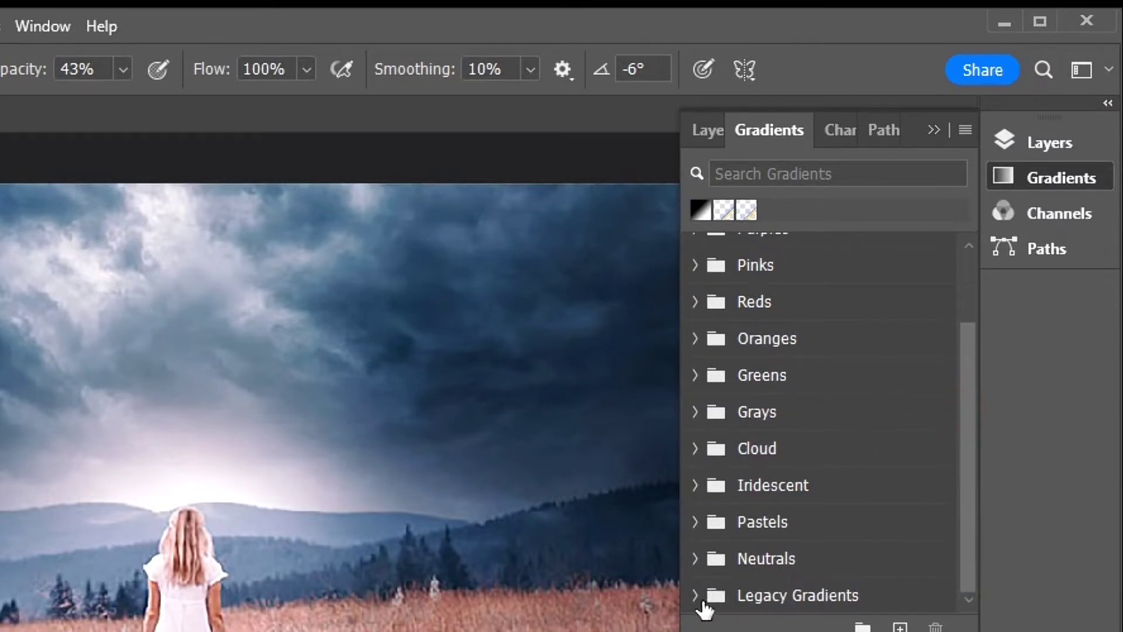
left_click(695, 595)
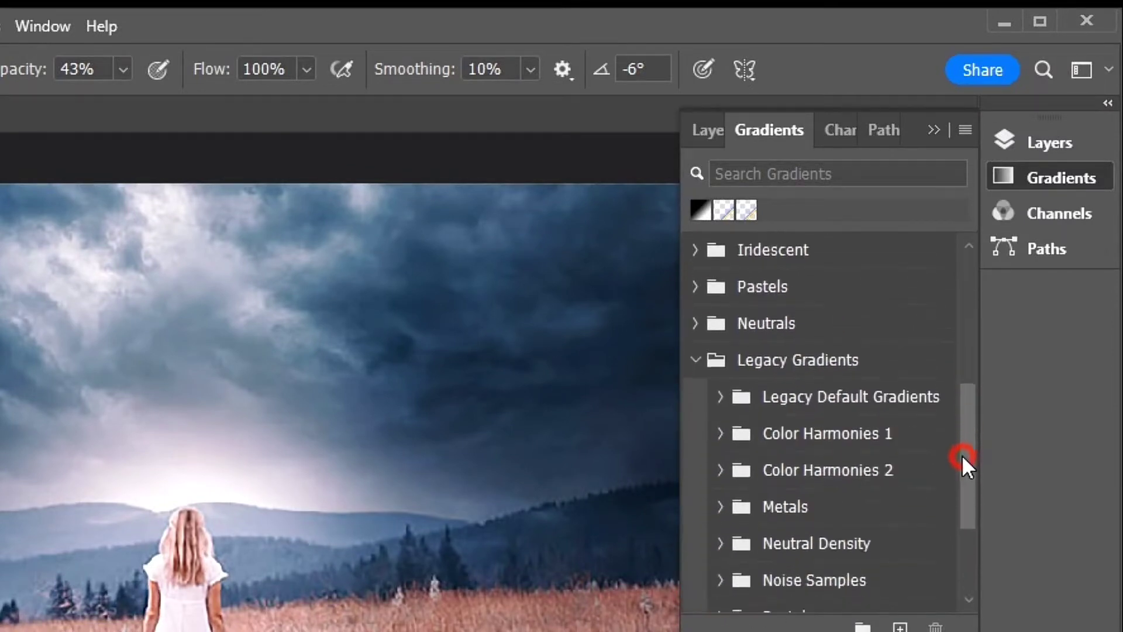
left_click_drag(964, 459, 952, 534)
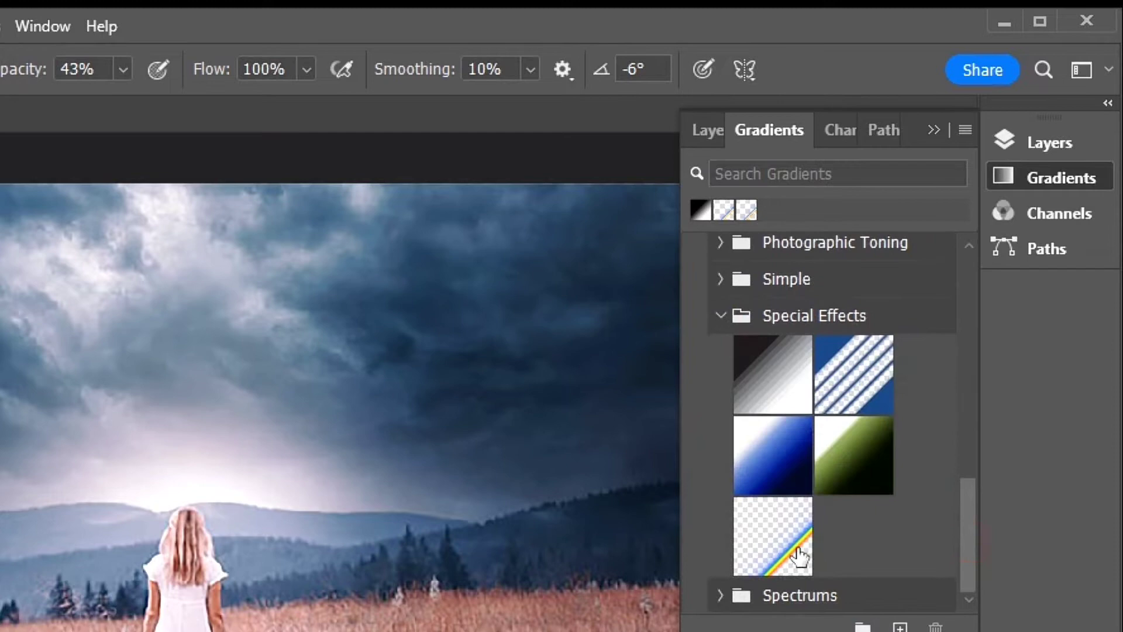
left_click(772, 535)
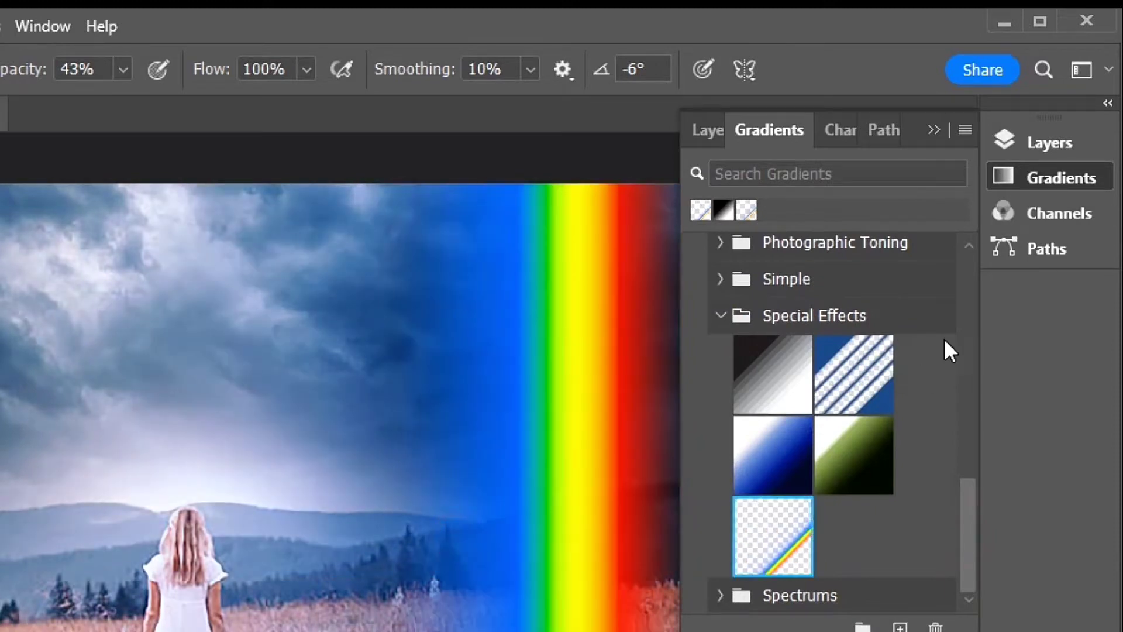
left_click(1063, 177)
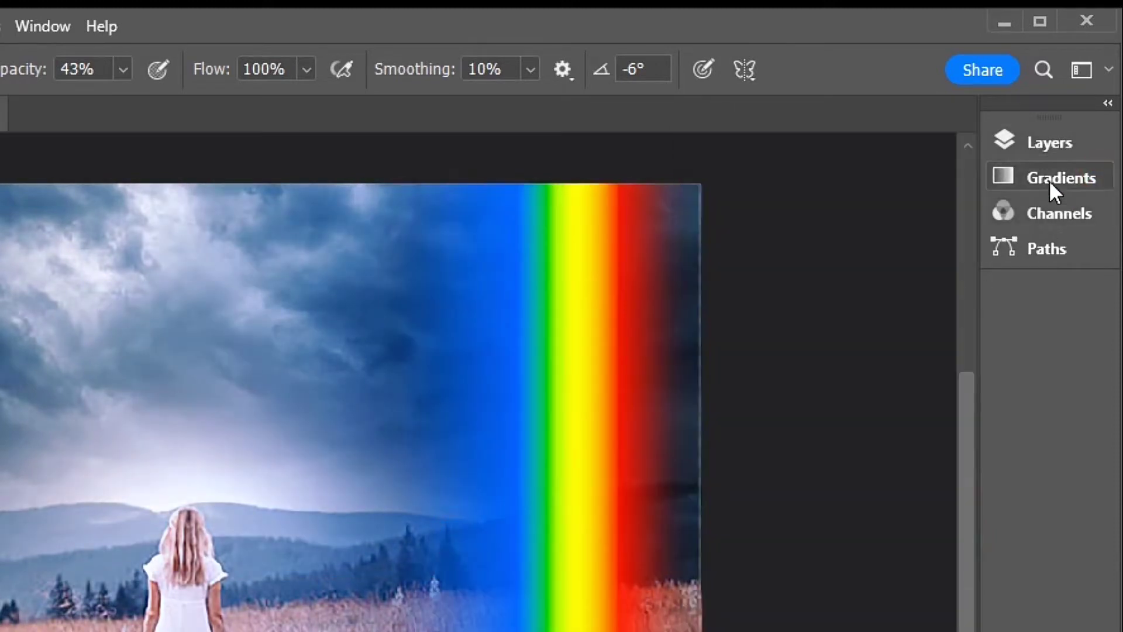
left_click(1050, 142)
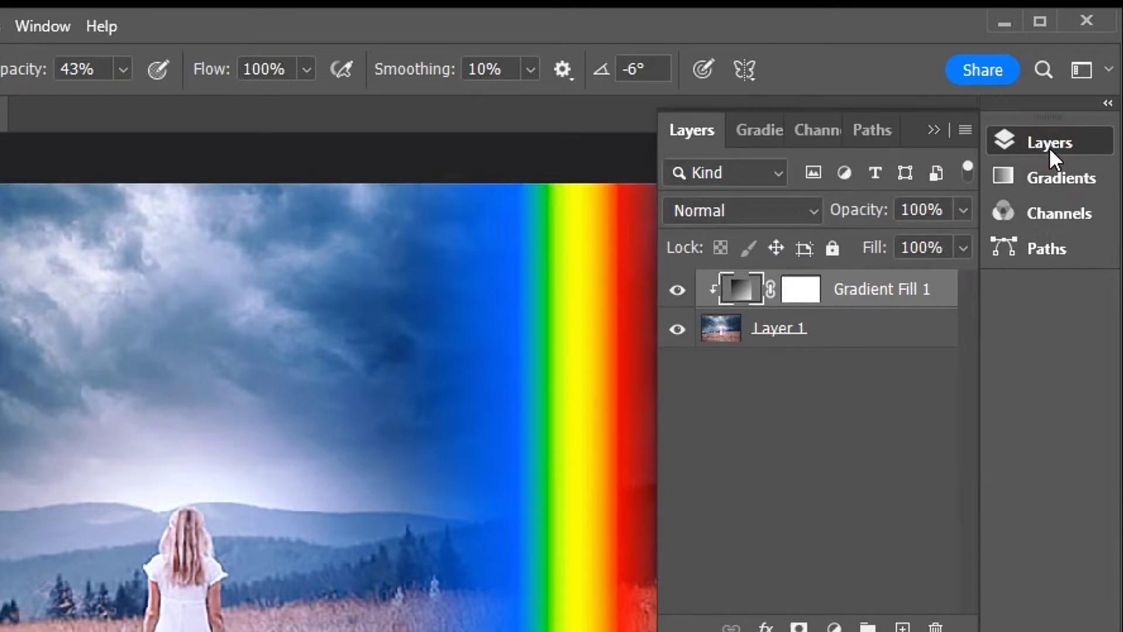
Set Gradient Fill 1 to Radial style, 90° angle and 130% scale.
double_click(738, 288)
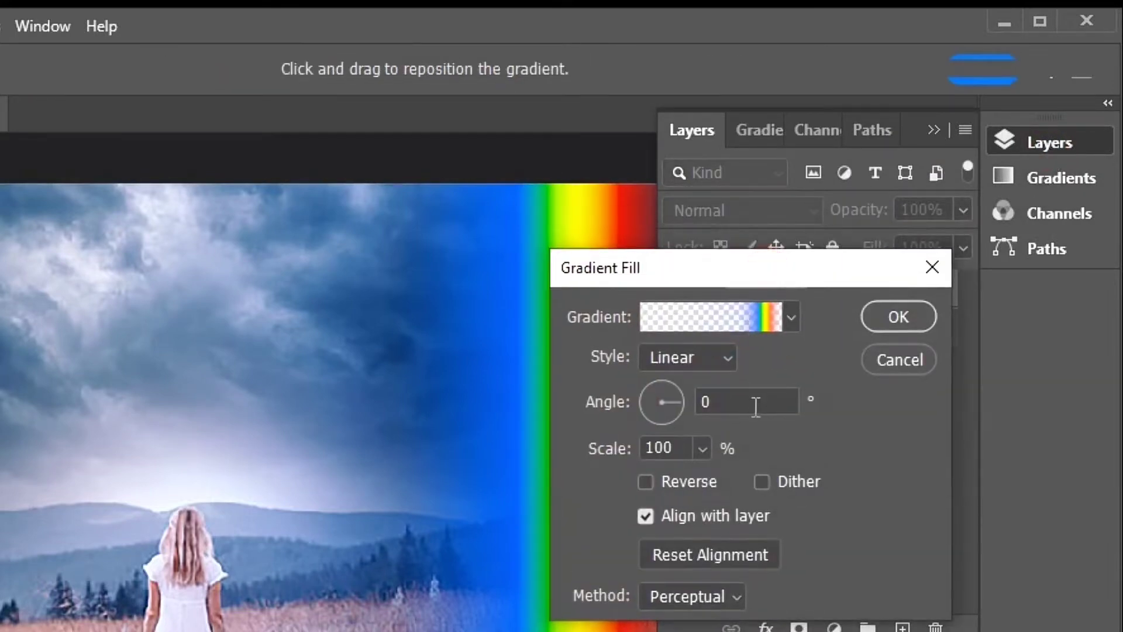
type("90")
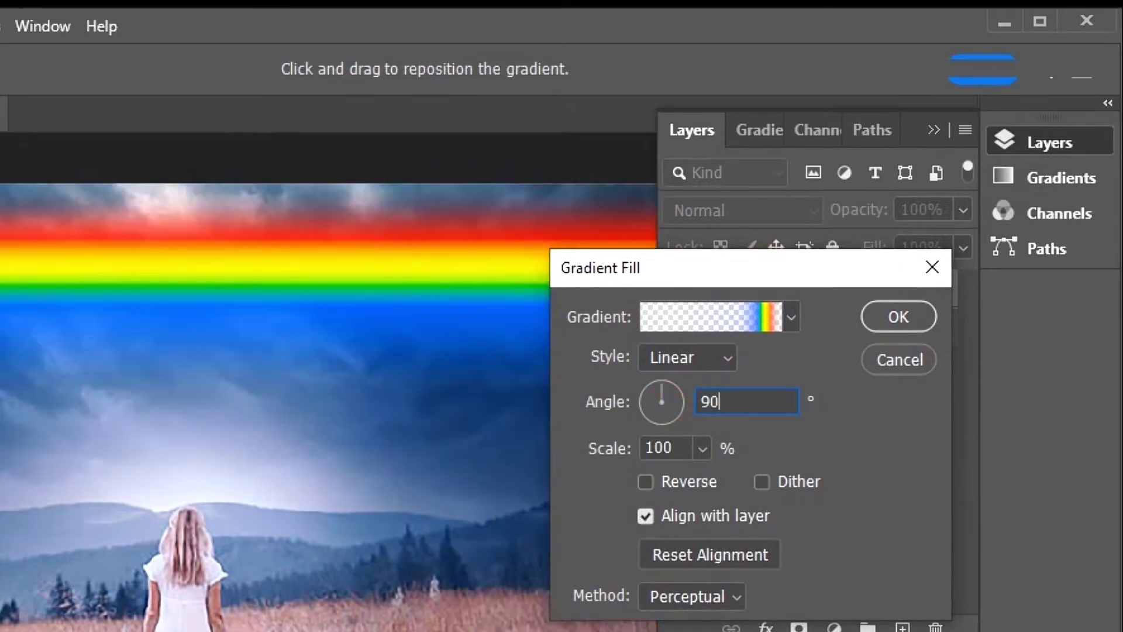
left_click(685, 356)
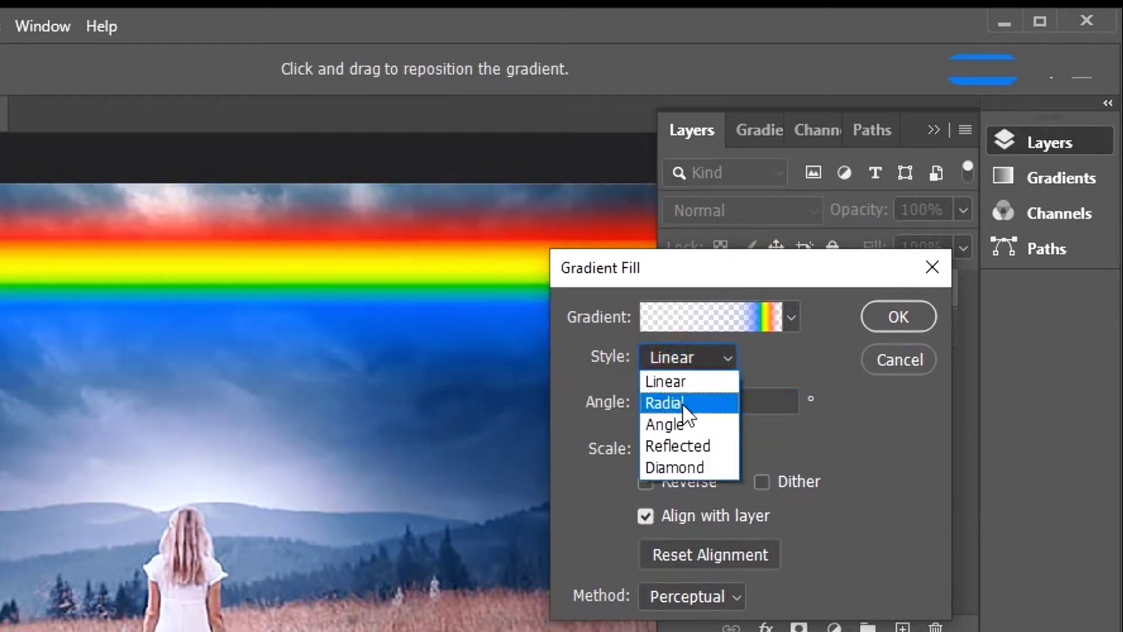
left_click(667, 402)
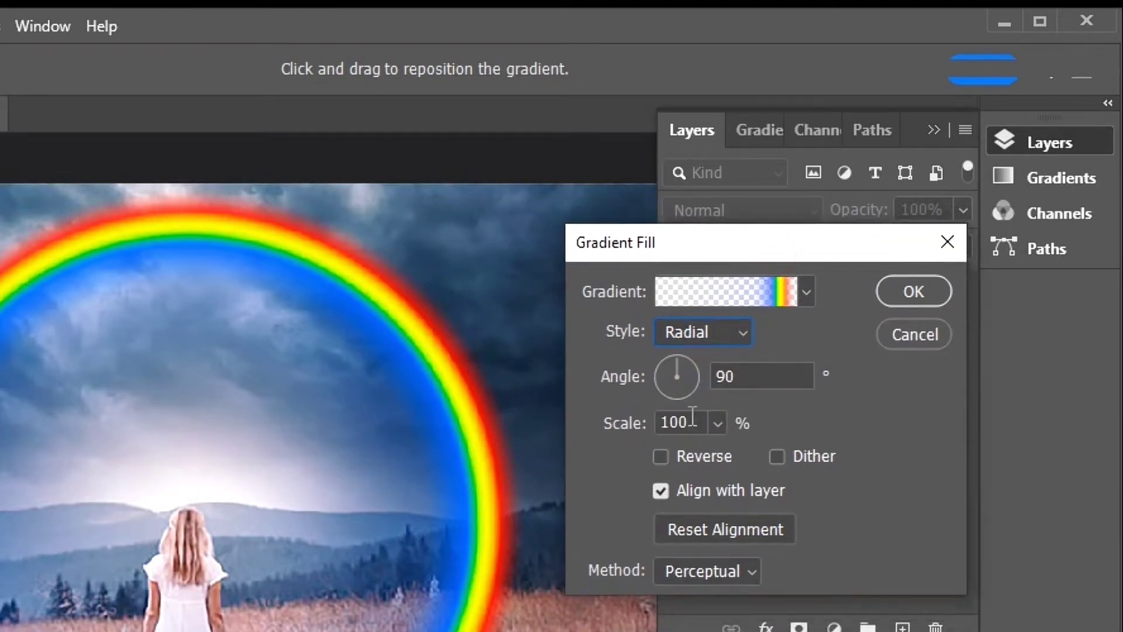
type("130")
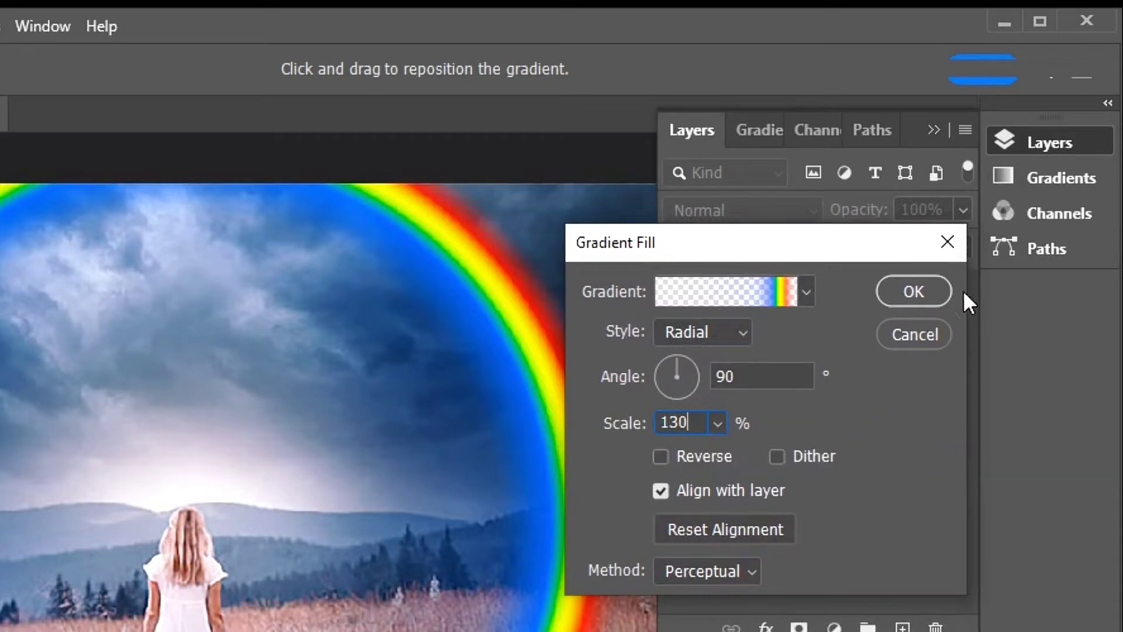
left_click(913, 291)
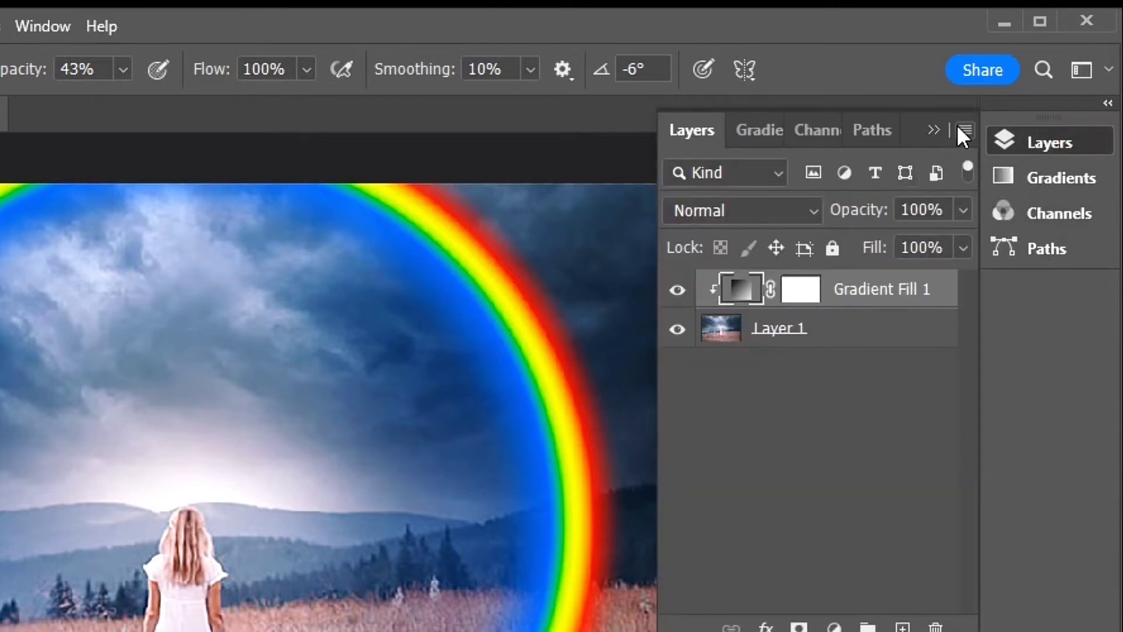
Convert the rainbow fill layer to a smart object and change its blend mode.
left_click(965, 130)
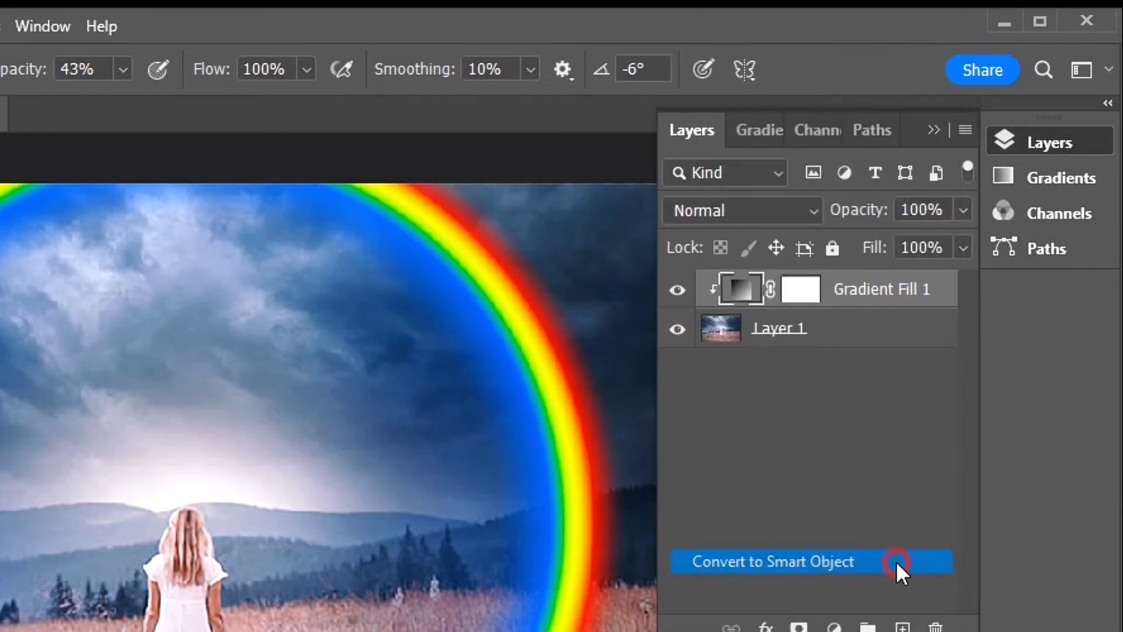
left_click(771, 561)
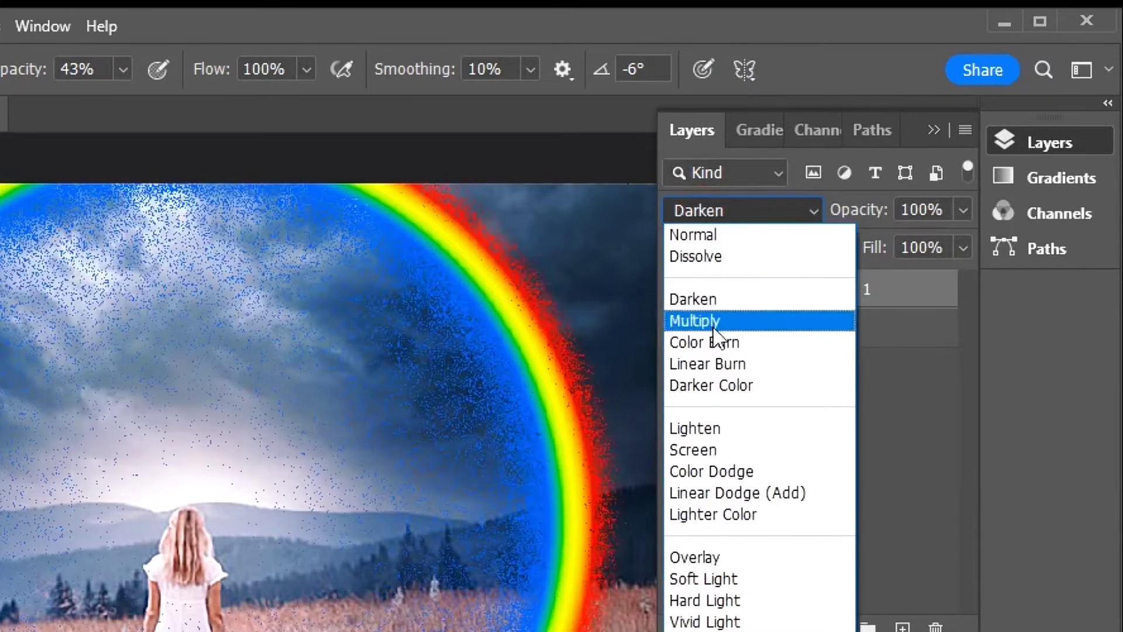
left_click(692, 450)
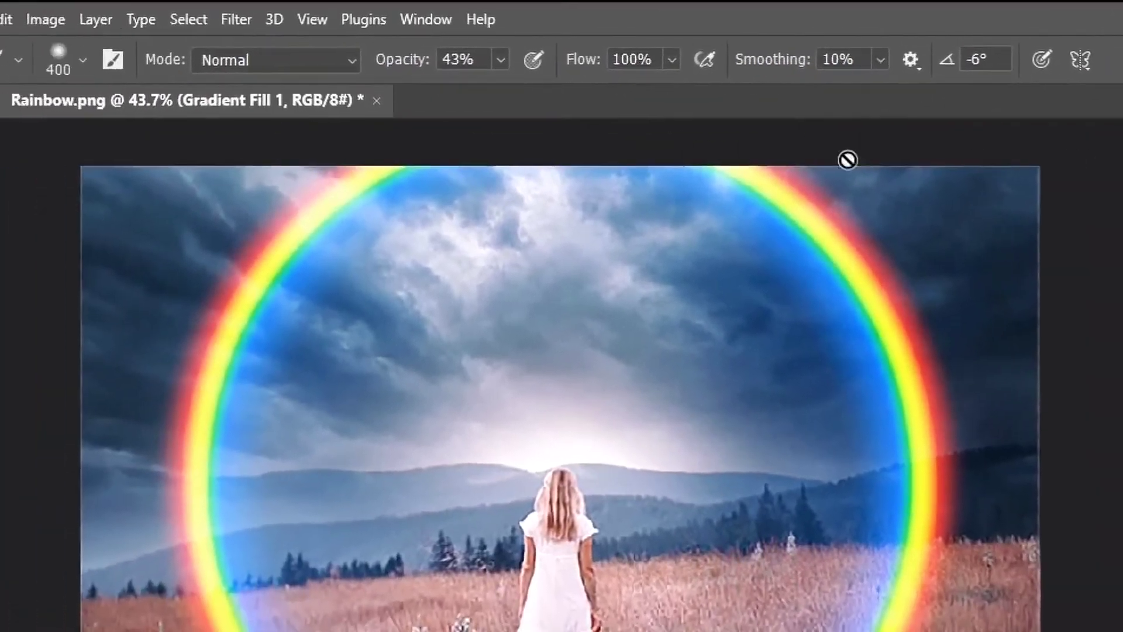
Apply a Gaussian Blur with a 40-pixel radius to the rainbow smart object.
left_click(302, 18)
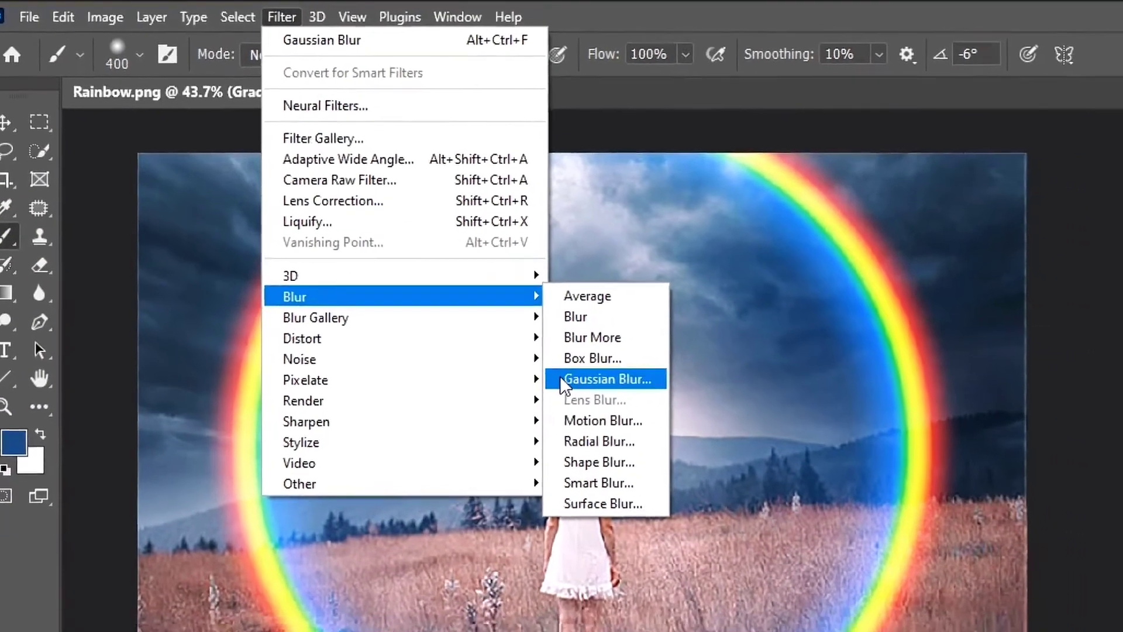
left_click(606, 378)
type("40")
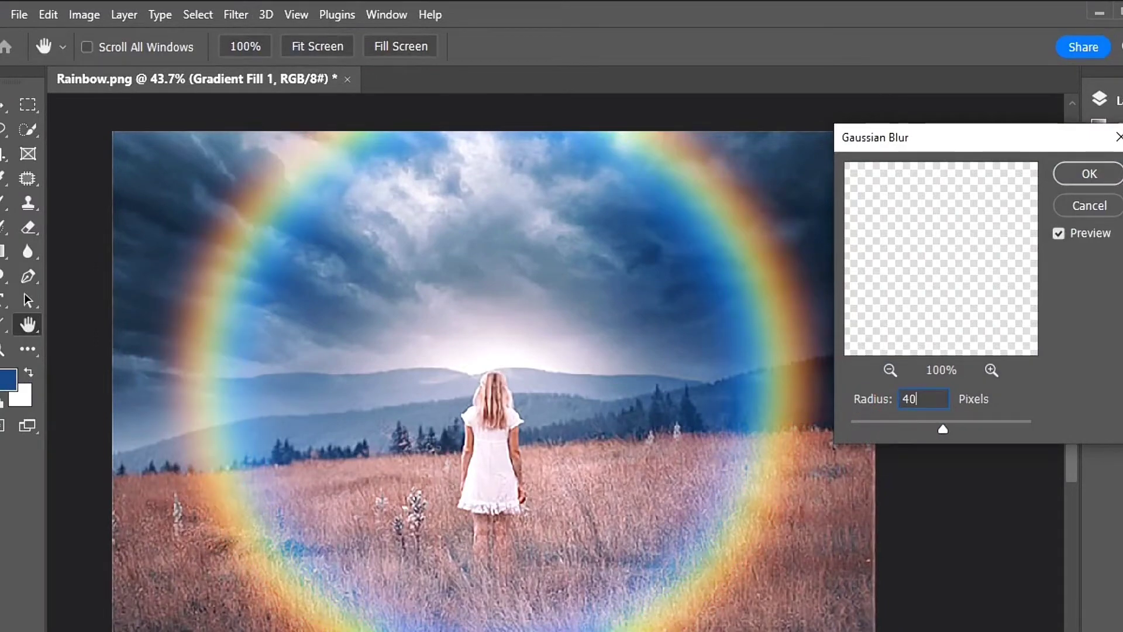
left_click(1088, 174)
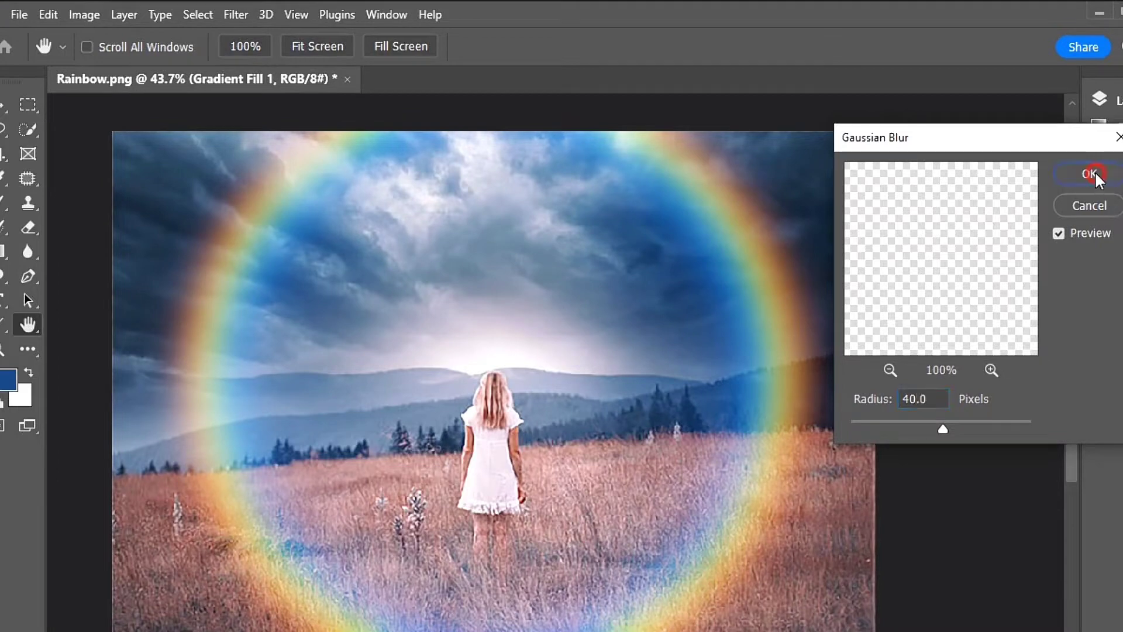
left_click(1088, 175)
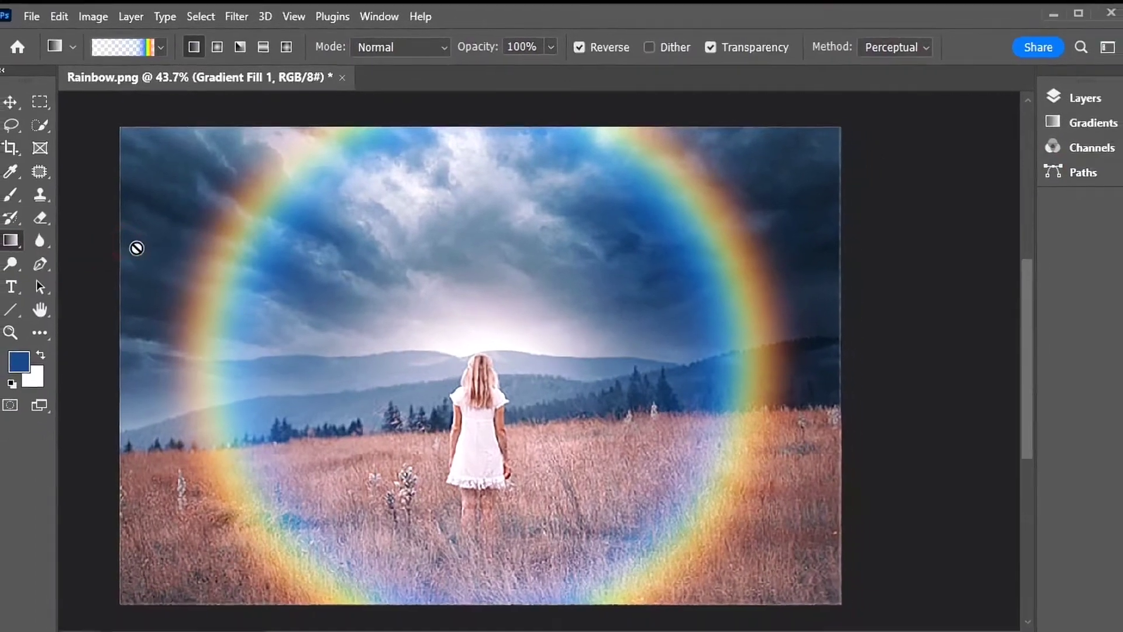
Pick the Basics Black, White gradient preset and show the Layers panel.
left_click(160, 47)
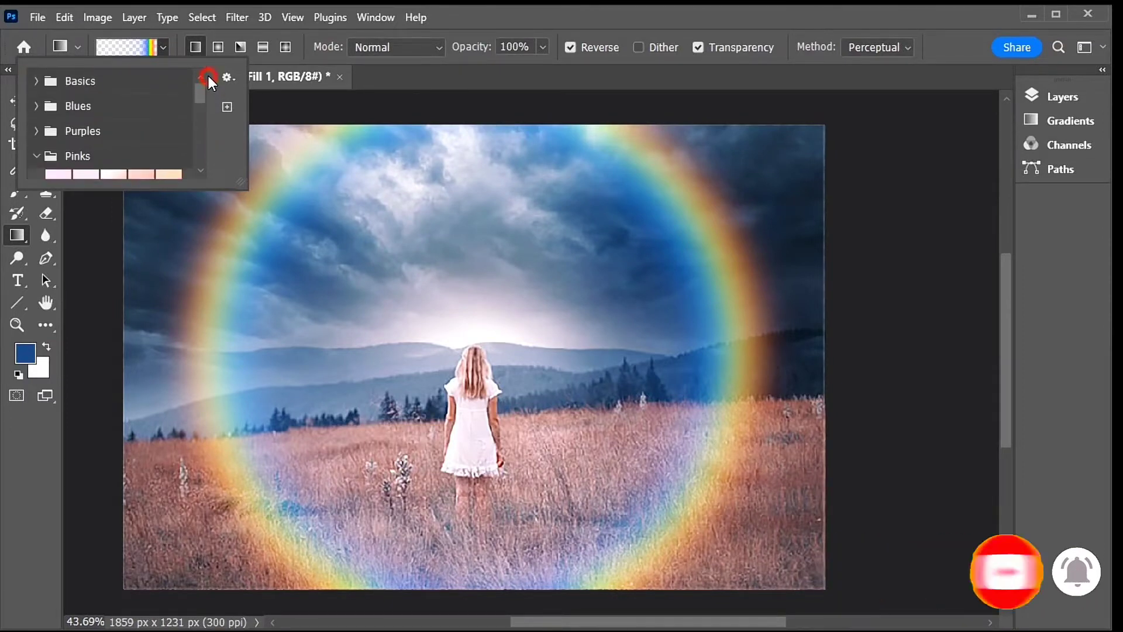
left_click(35, 80)
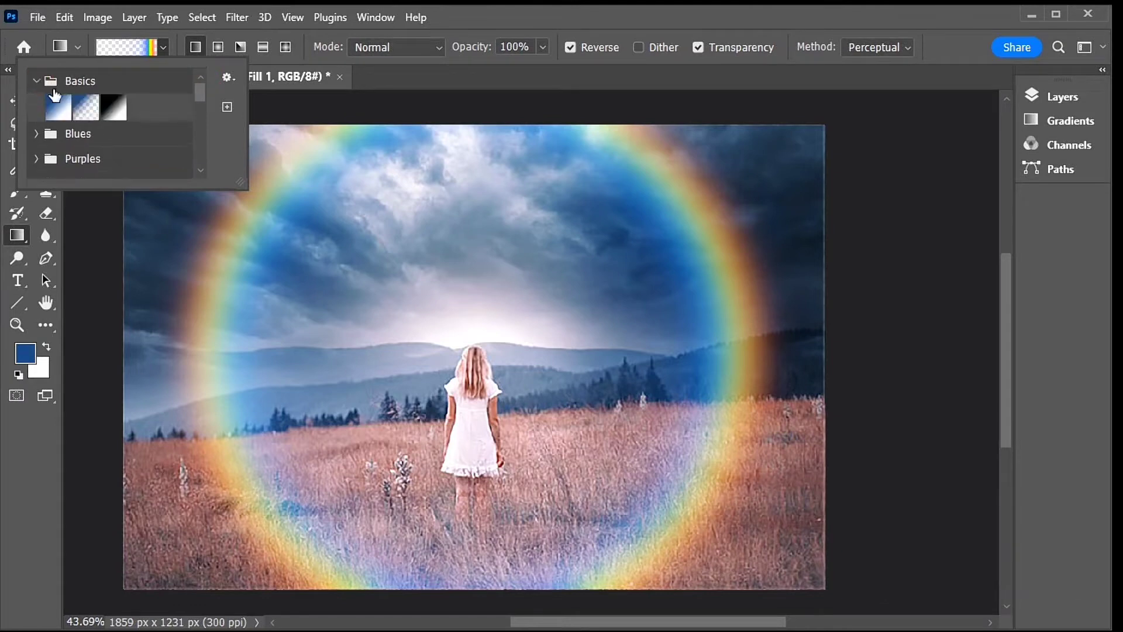
left_click(113, 108)
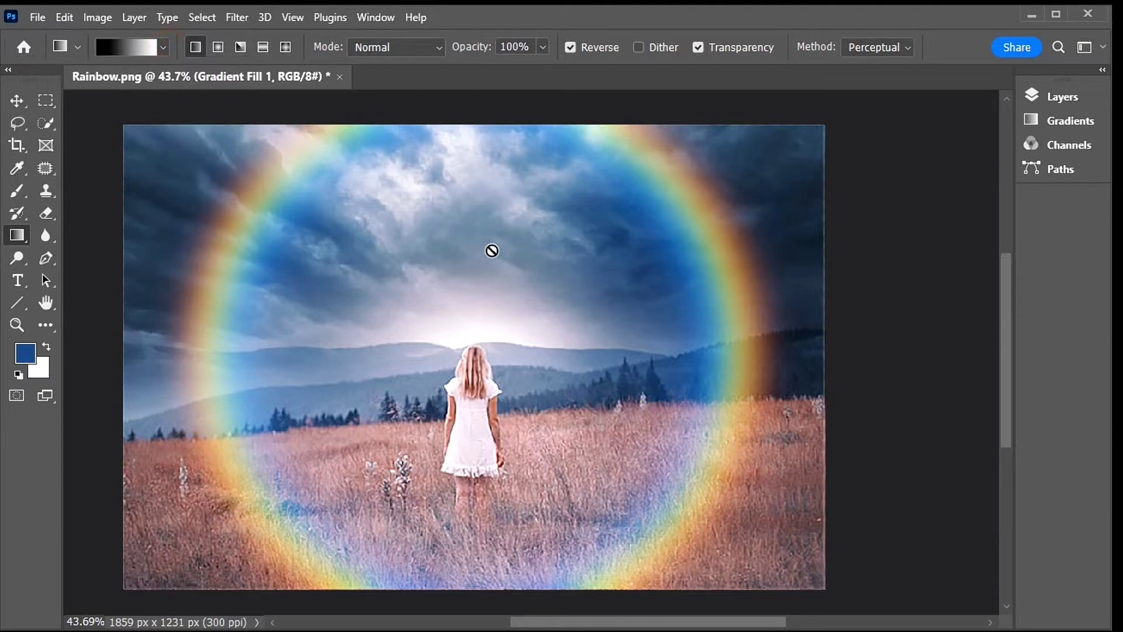
left_click(1066, 96)
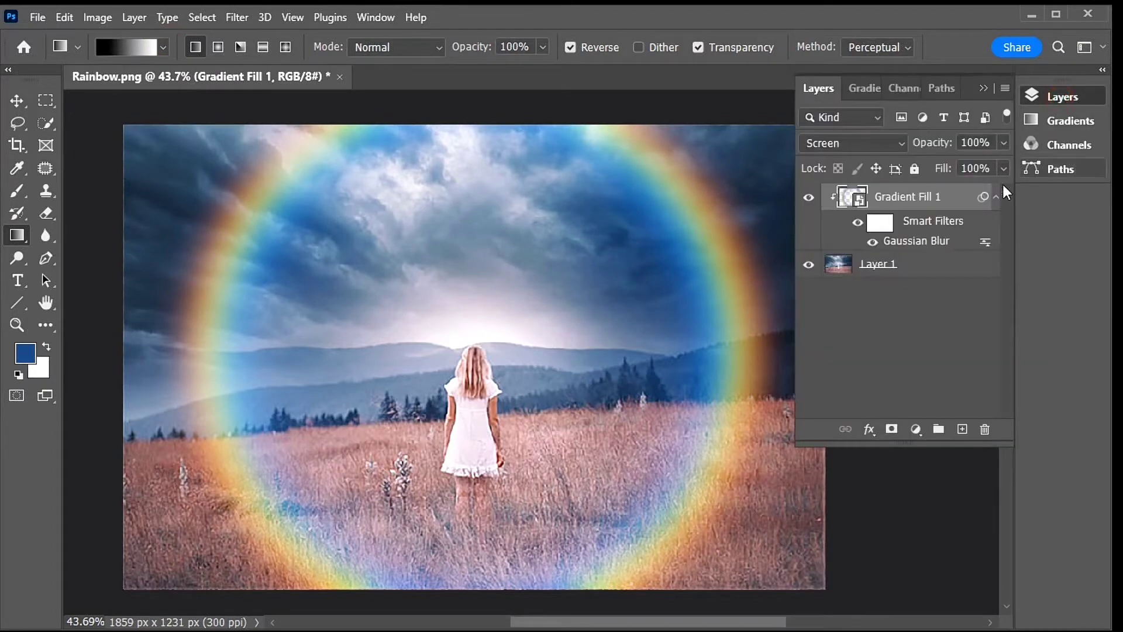
Add a layer mask and drag a black-to-white gradient from the top down to the girl's waist.
left_click(893, 429)
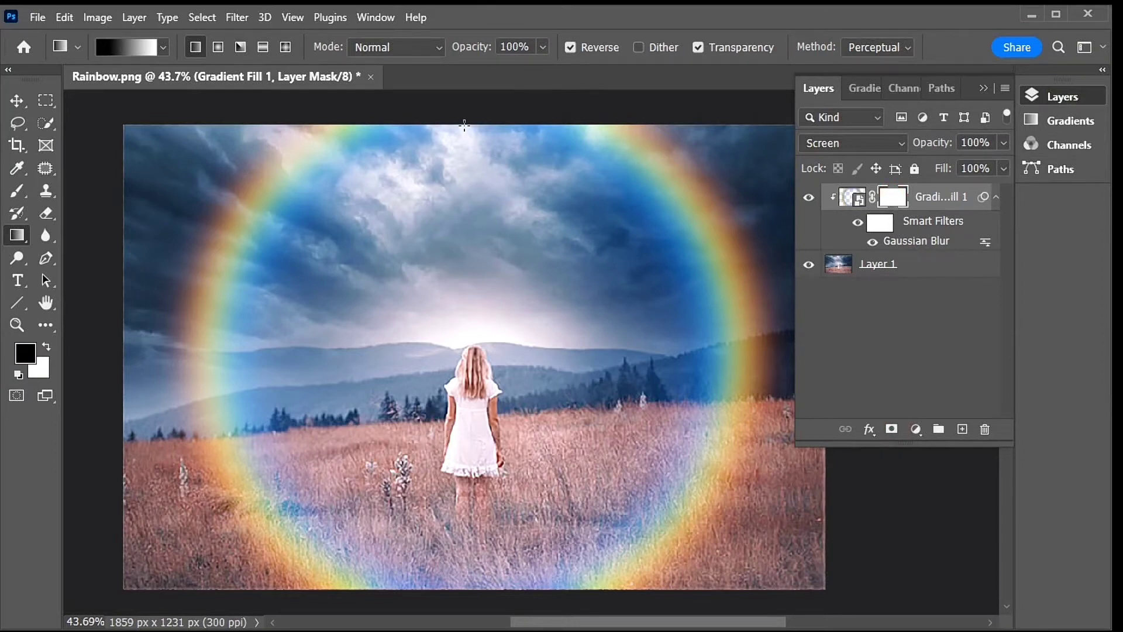
left_click_drag(463, 124, 464, 206)
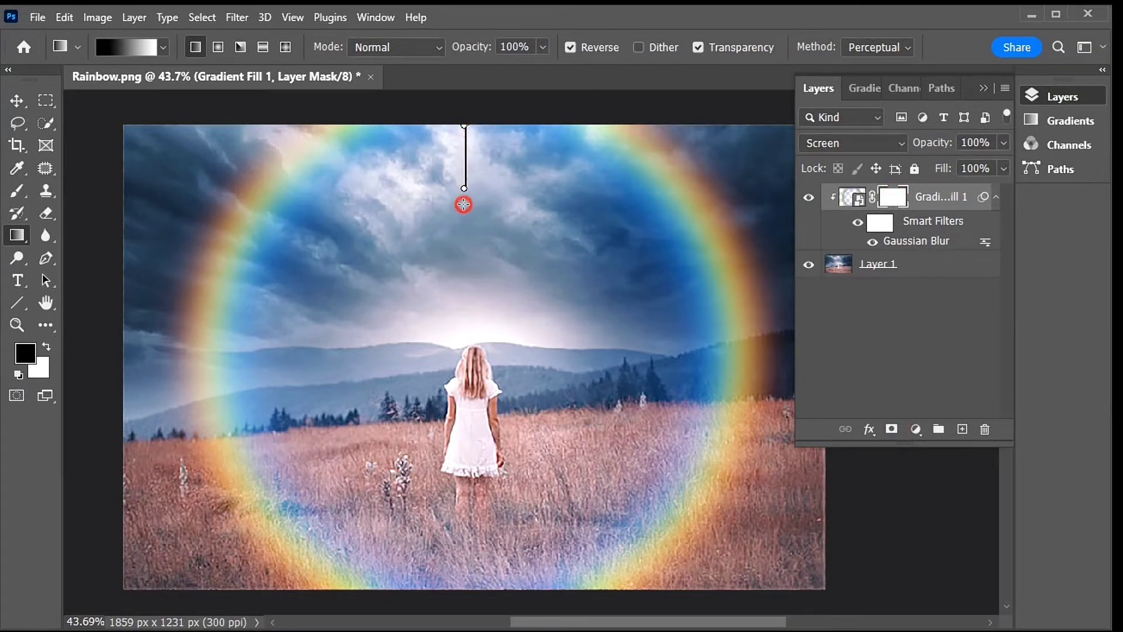
left_click_drag(464, 205, 464, 450)
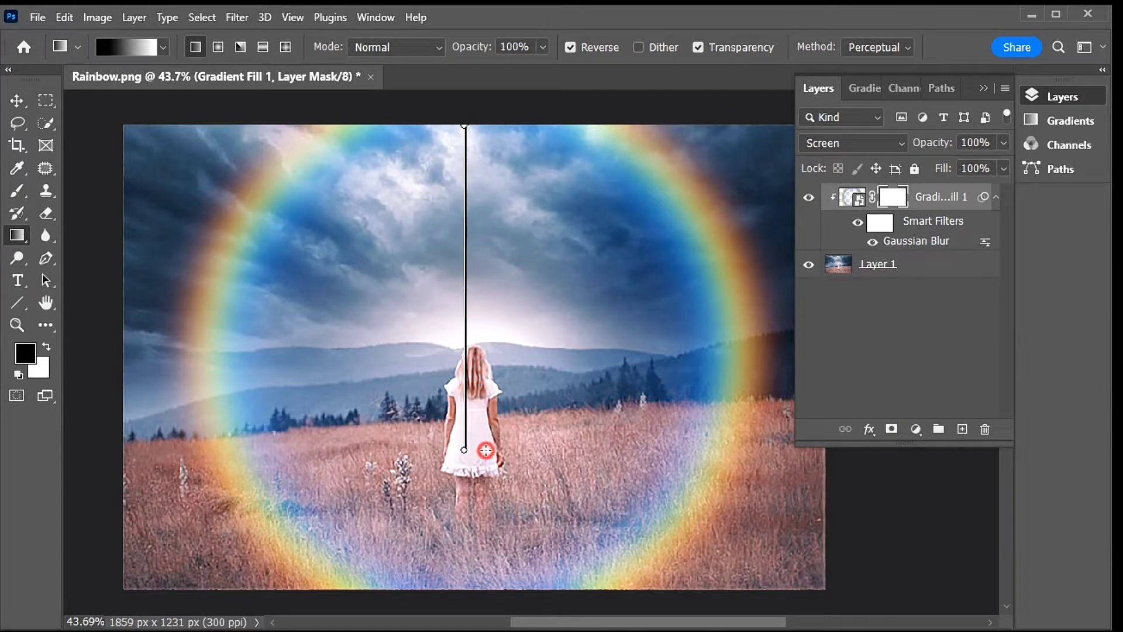
left_click_drag(464, 128, 464, 450)
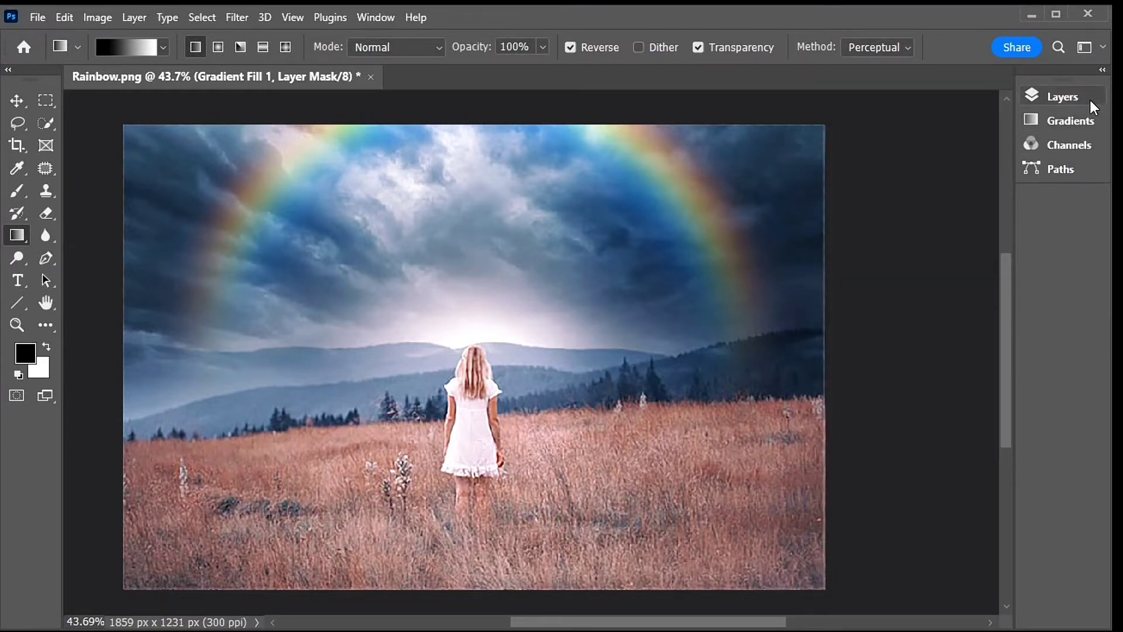
left_click(1063, 96)
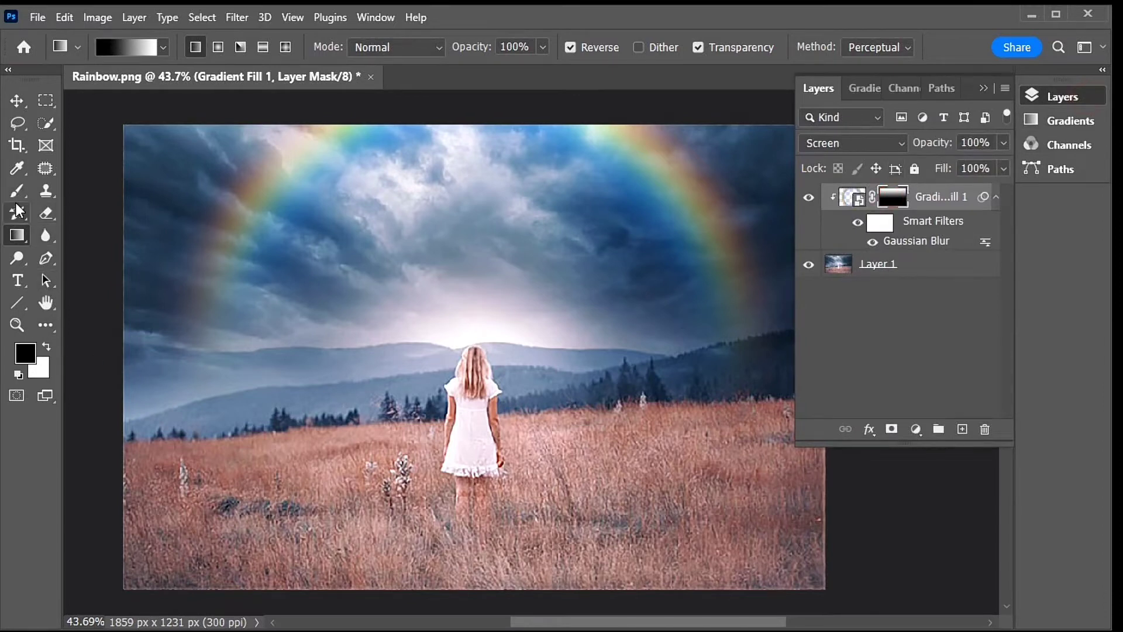
Switch to a soft 43% opacity brush and hide the Layers panel.
left_click(17, 192)
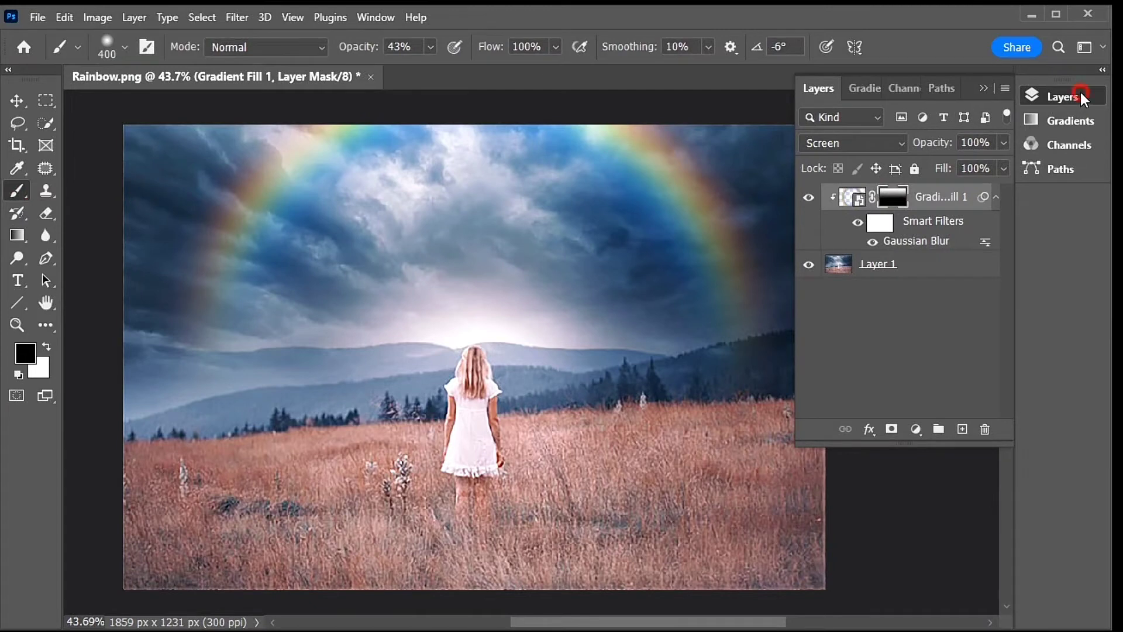
left_click(1065, 96)
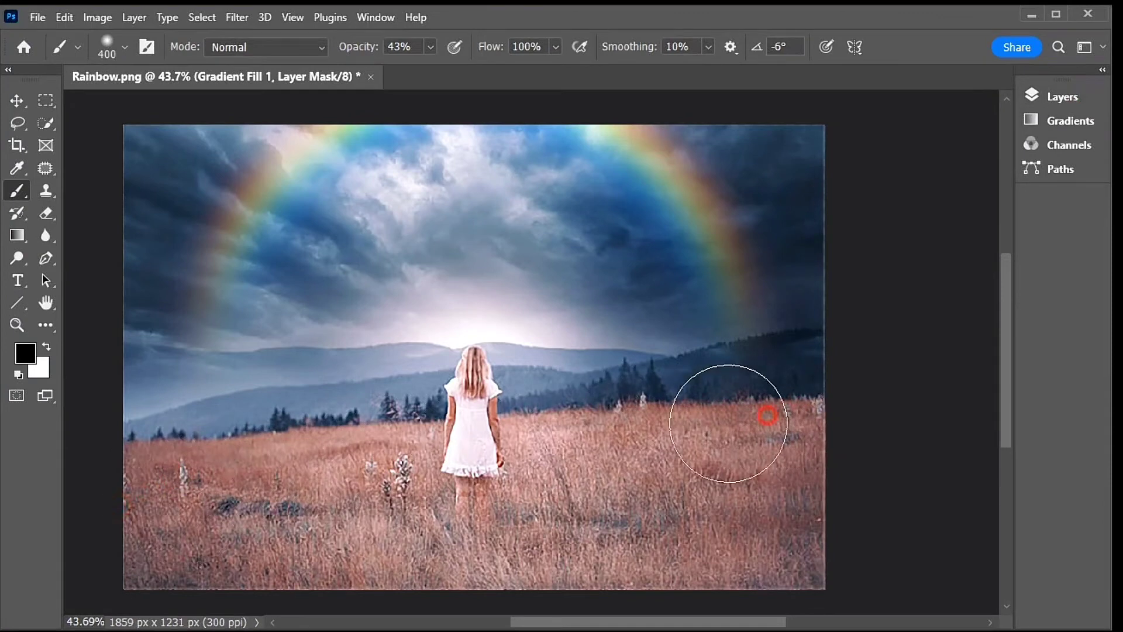
mouse_move(1085, 106)
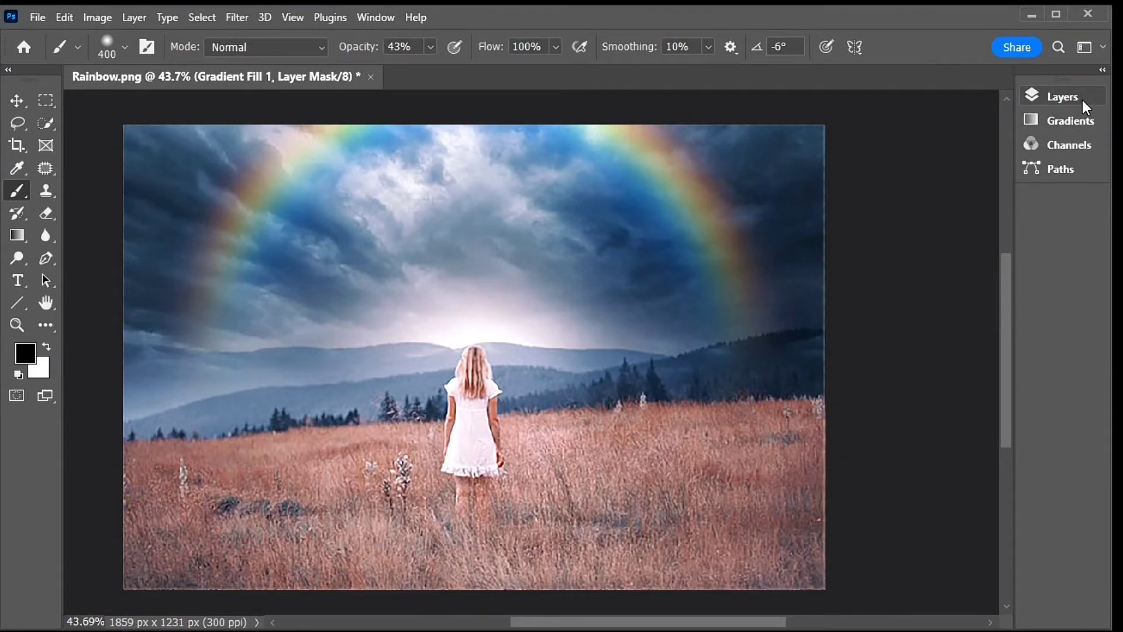
mouse_move(598, 339)
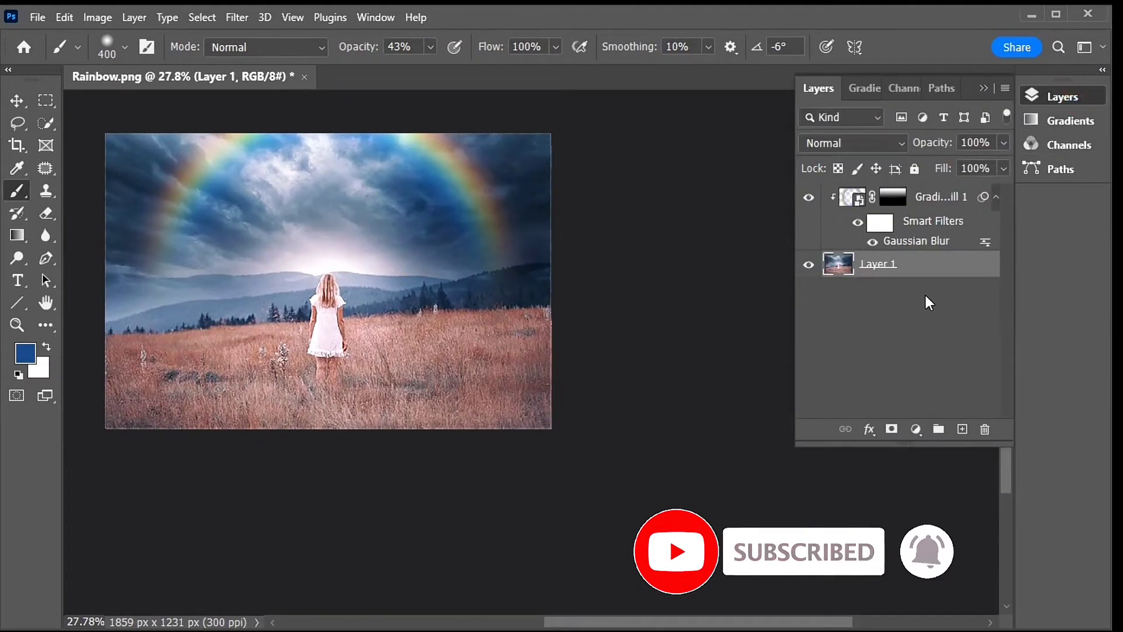
Select Gradient Fill 1 and double-click it to open Blending Options.
left_click(941, 197)
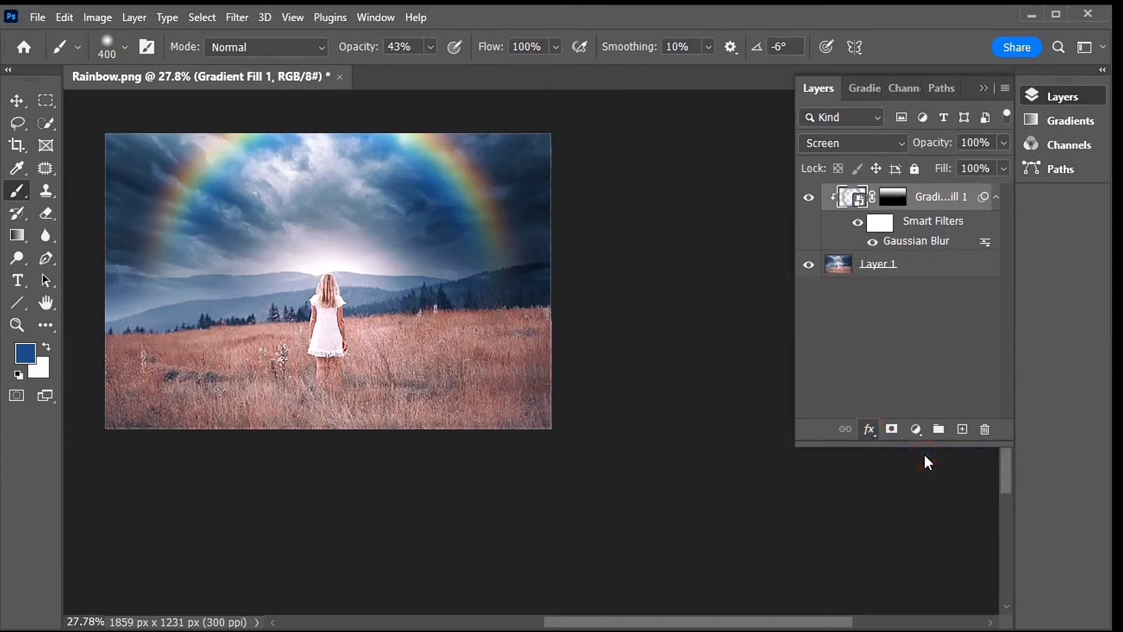
double_click(852, 197)
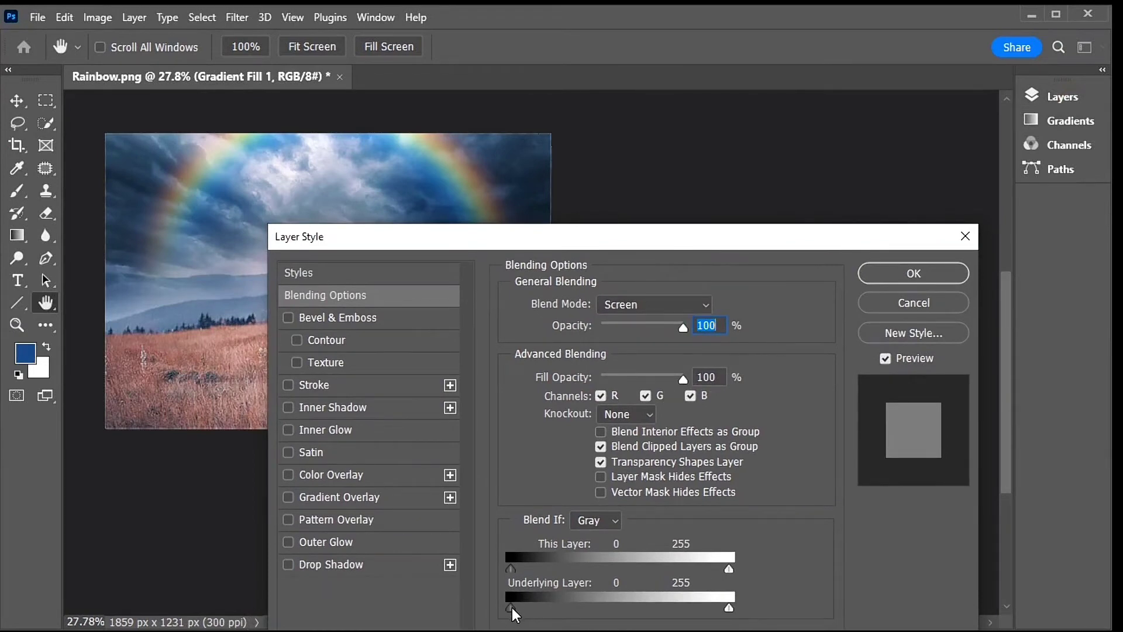
Split the dark Underlying Layer slider to soften the rainbow over dark clouds.
left_click_drag(508, 609, 557, 609)
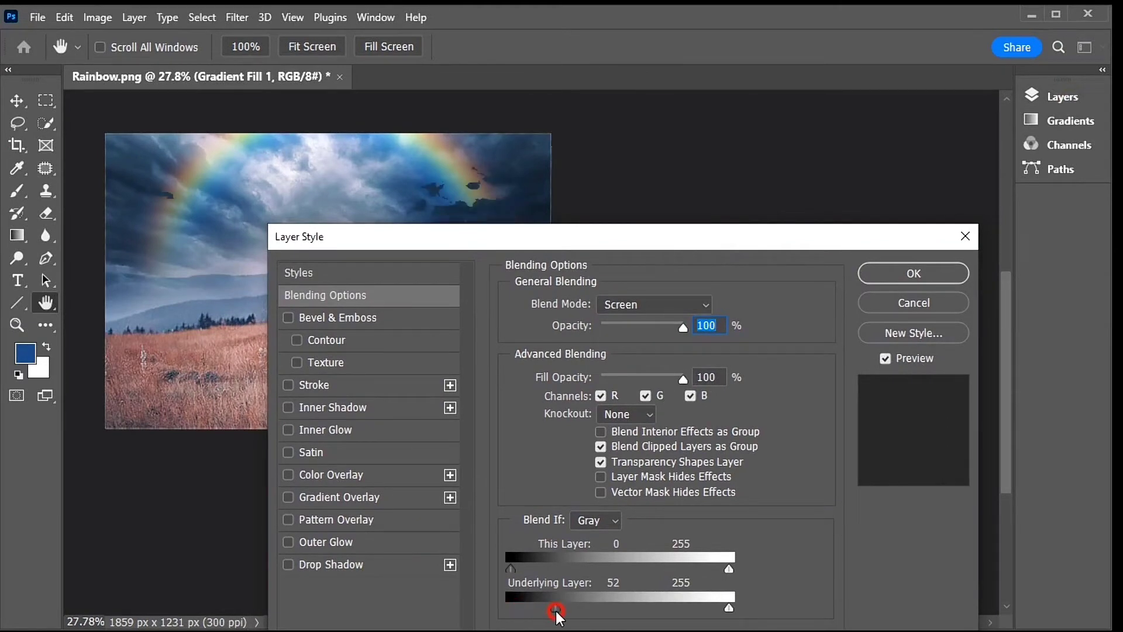
left_click_drag(557, 609, 541, 609)
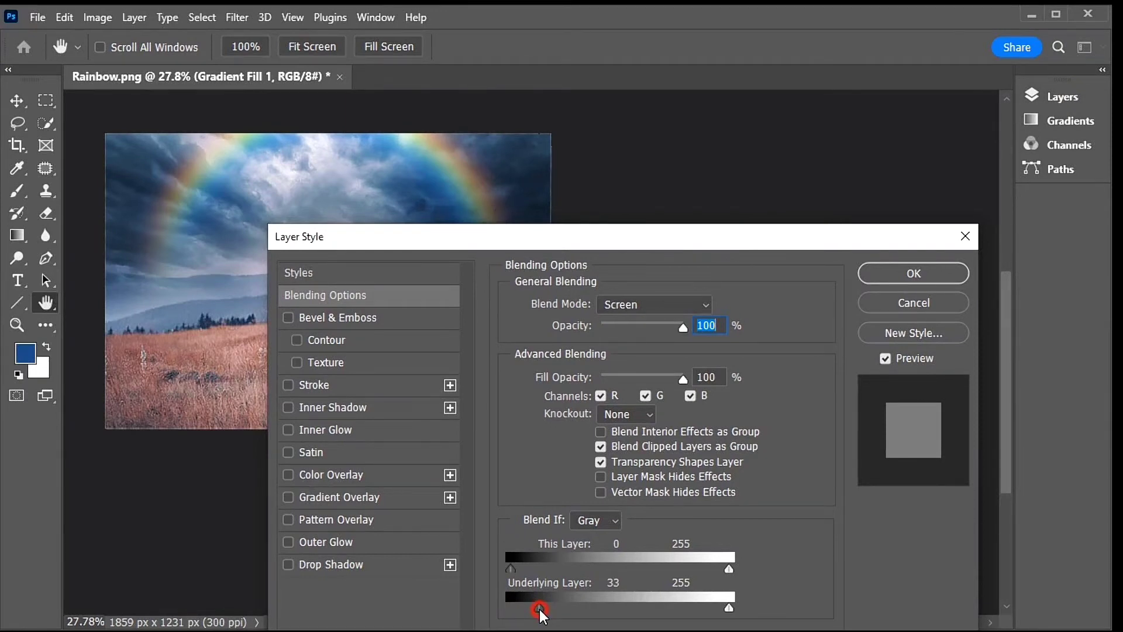
left_click_drag(540, 609, 551, 609)
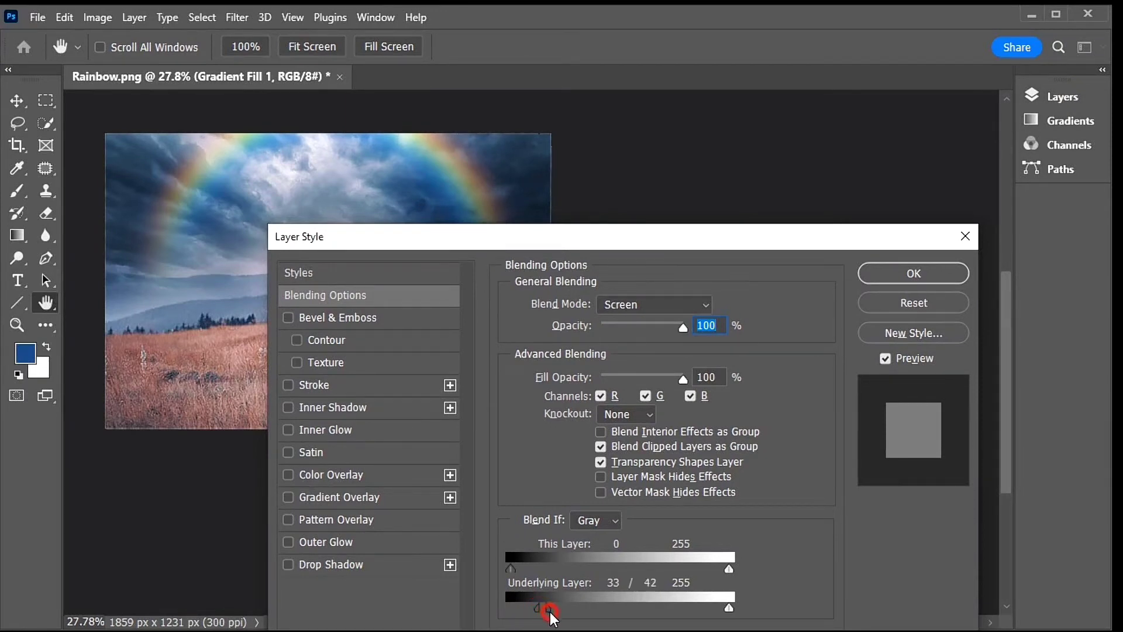
left_click_drag(549, 609, 557, 609)
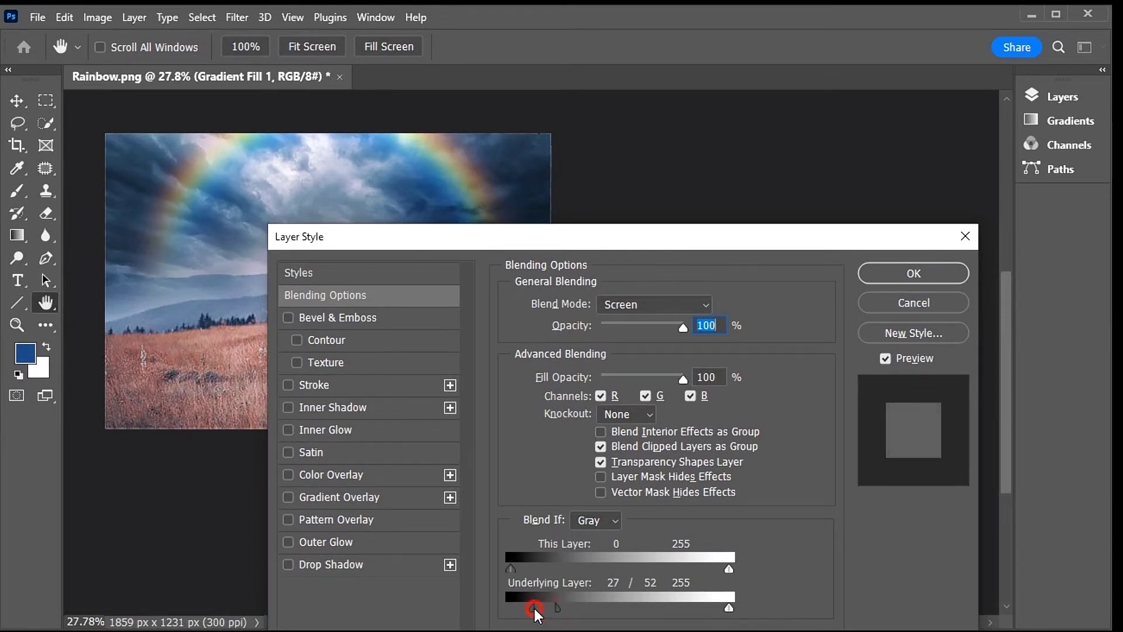
left_click_drag(537, 608, 530, 608)
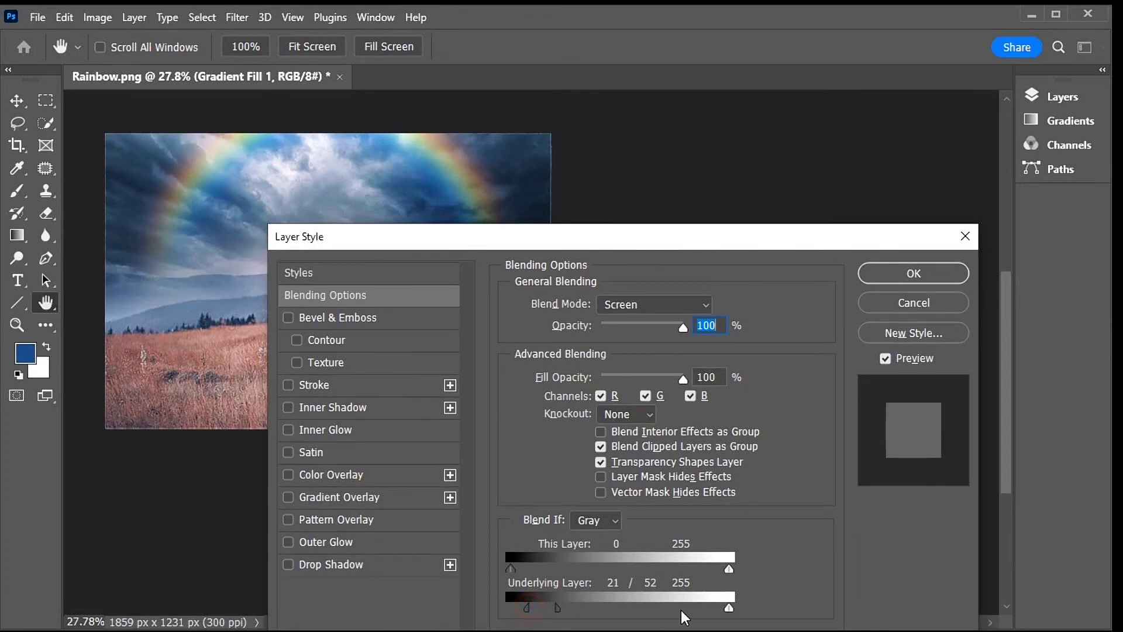
Split the bright slider to 198/255, set the dark start to 19, and confirm.
left_click_drag(728, 609, 666, 609)
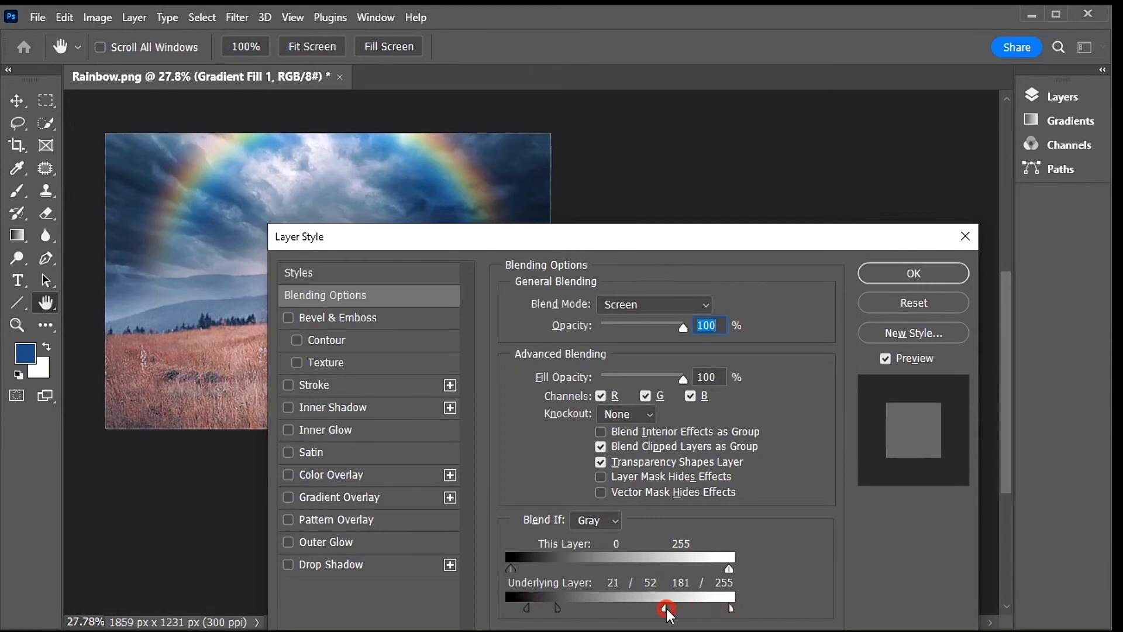
left_click_drag(667, 610, 681, 609)
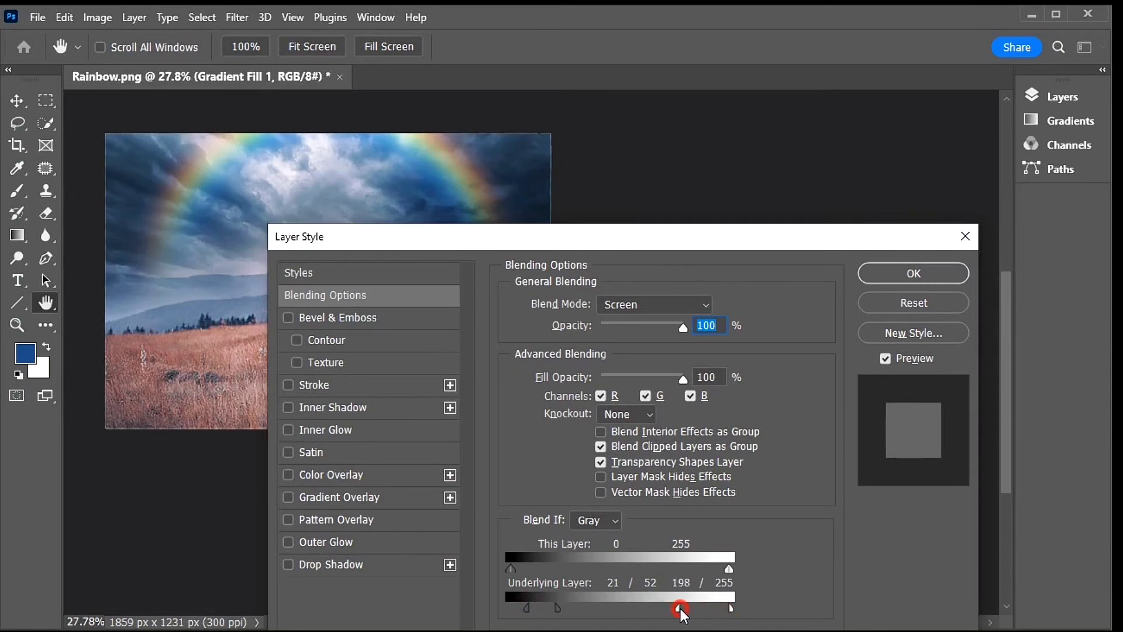
left_click_drag(623, 236, 898, 340)
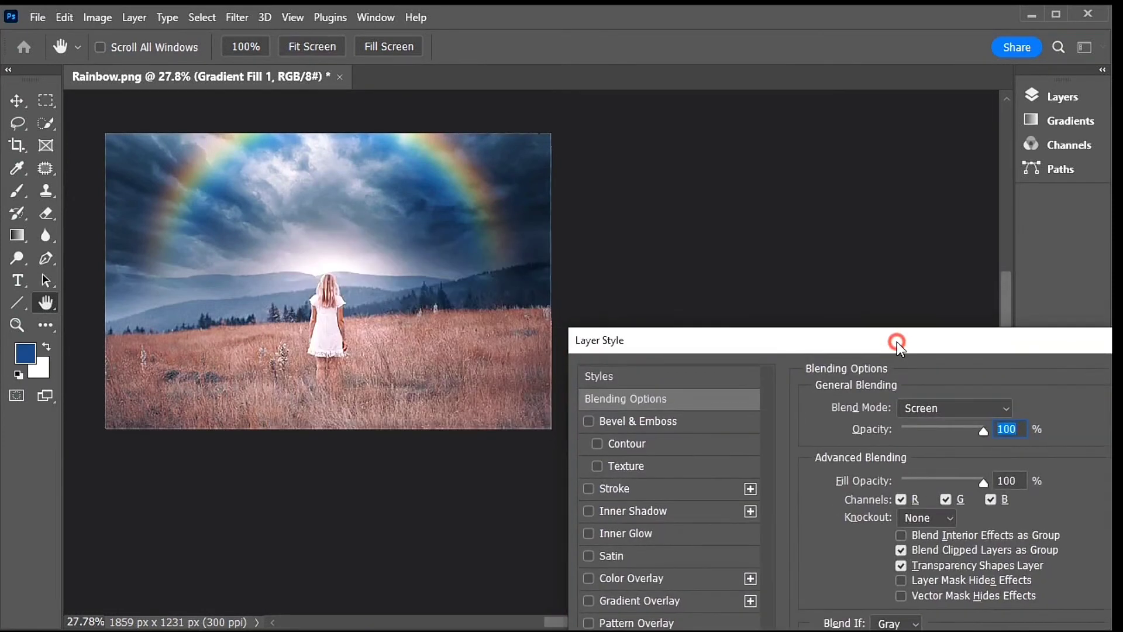
left_click_drag(897, 342, 815, 271)
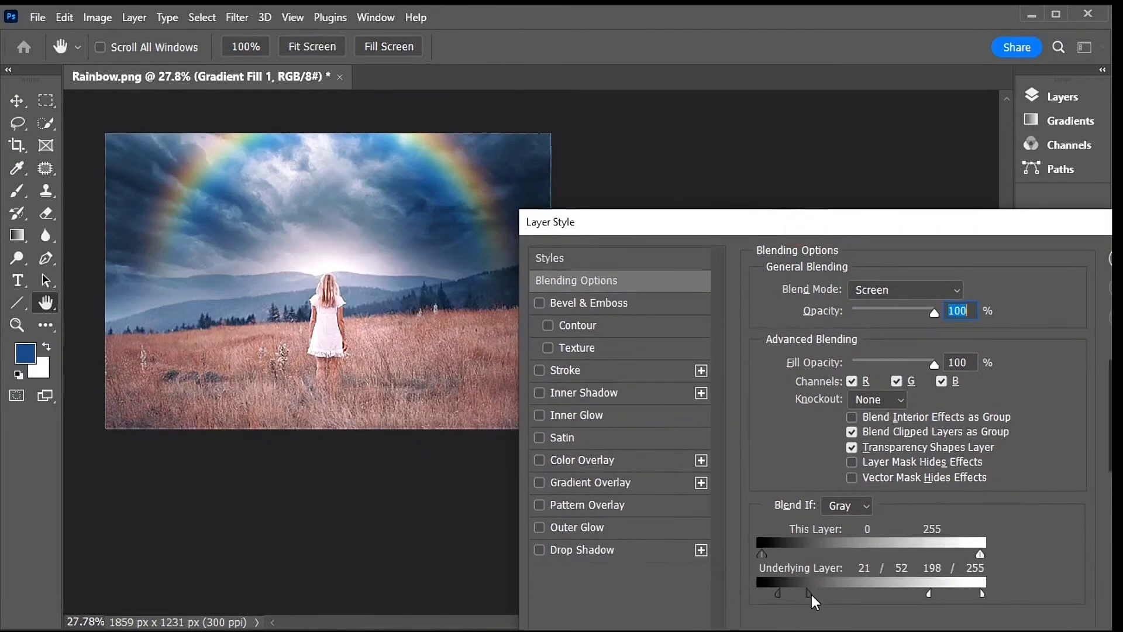
left_click_drag(815, 593, 780, 593)
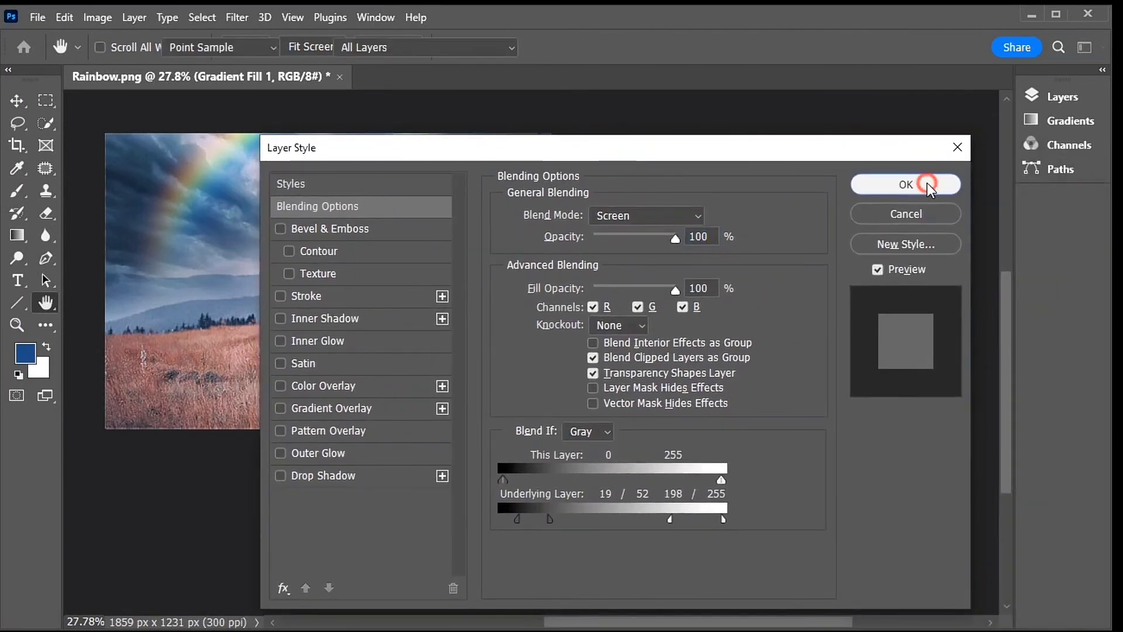
left_click(905, 185)
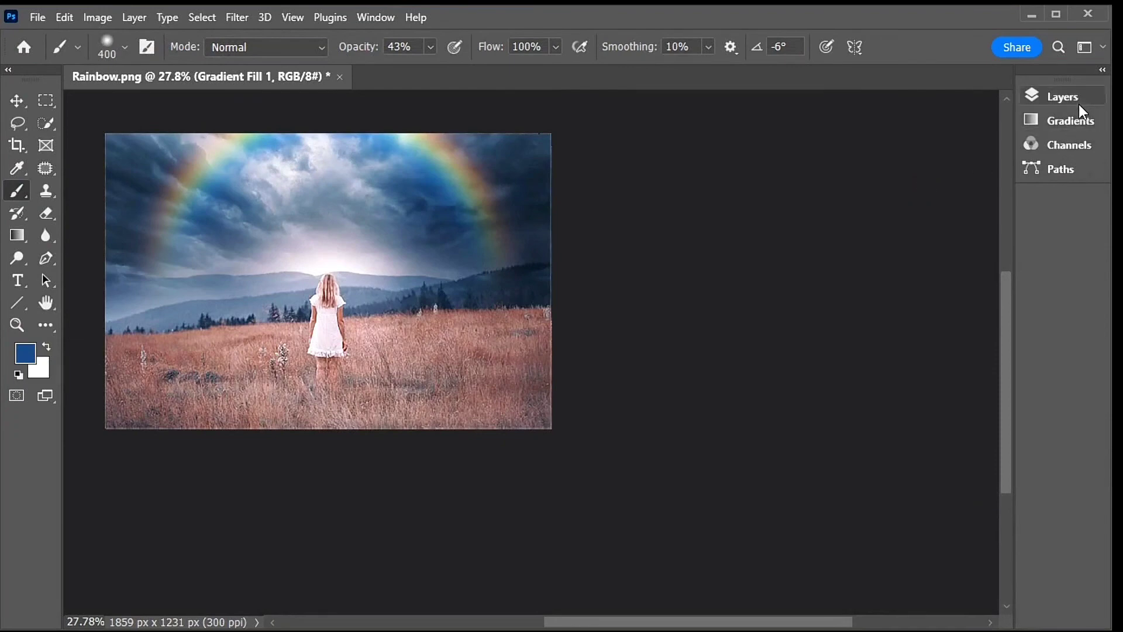